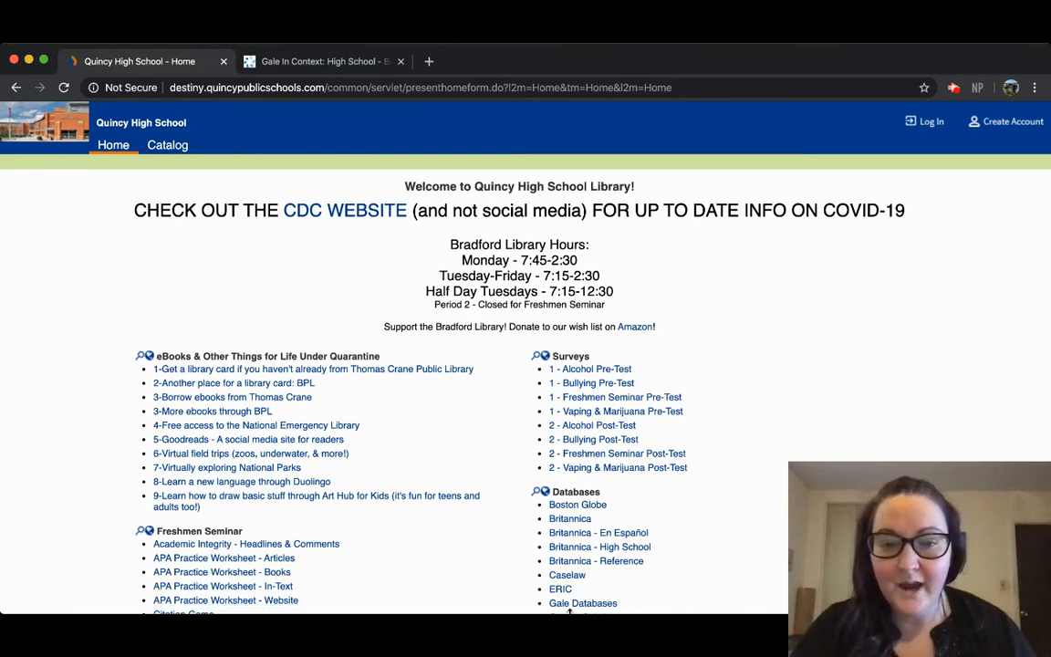
- Scroll the library home page down to the Databases links for Gale resources
{"action": "scroll", "scroll_direction": "down", "scroll_amount": 3}
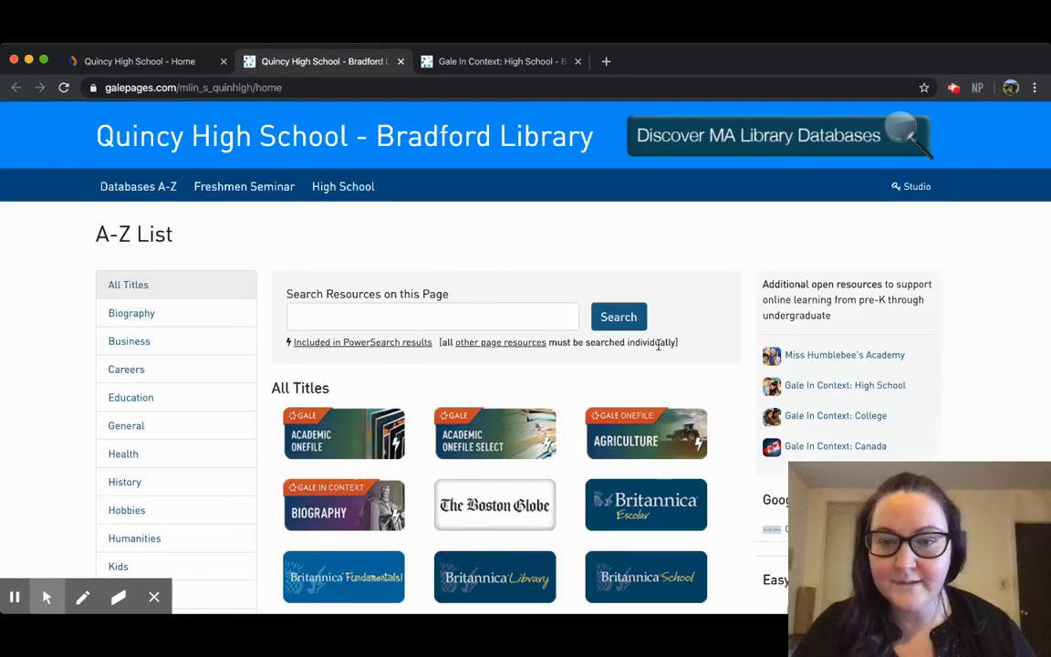
{"action": "mouse_move", "coordinate": [825, 393]}
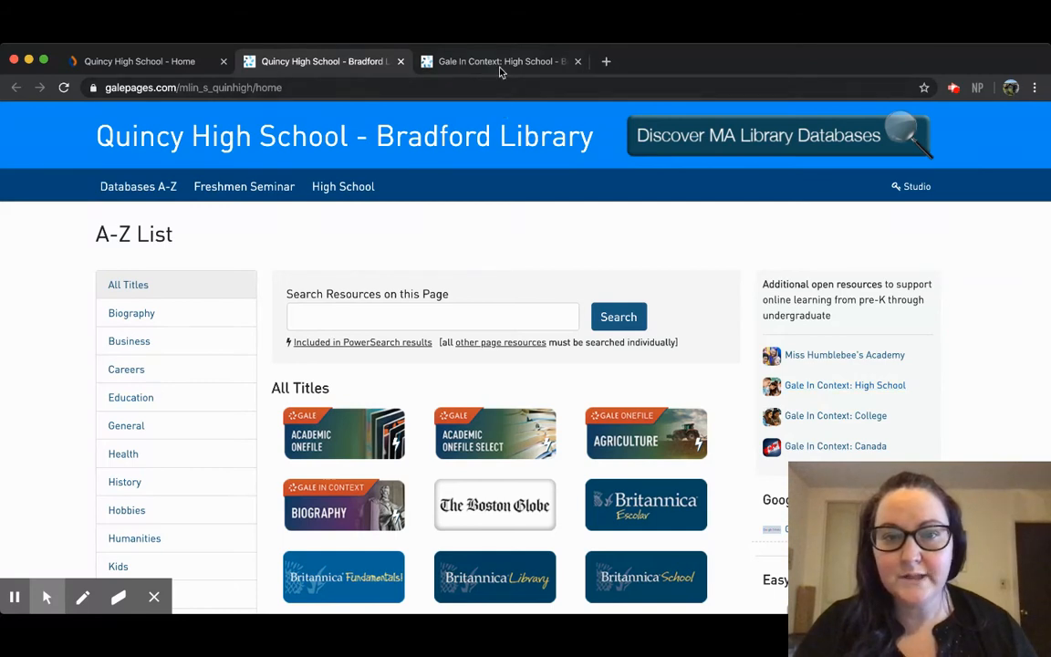
- Switch the browser to the Gale In Context: High School home page with its search box
{"action": "left_click", "coordinate": [500, 62]}
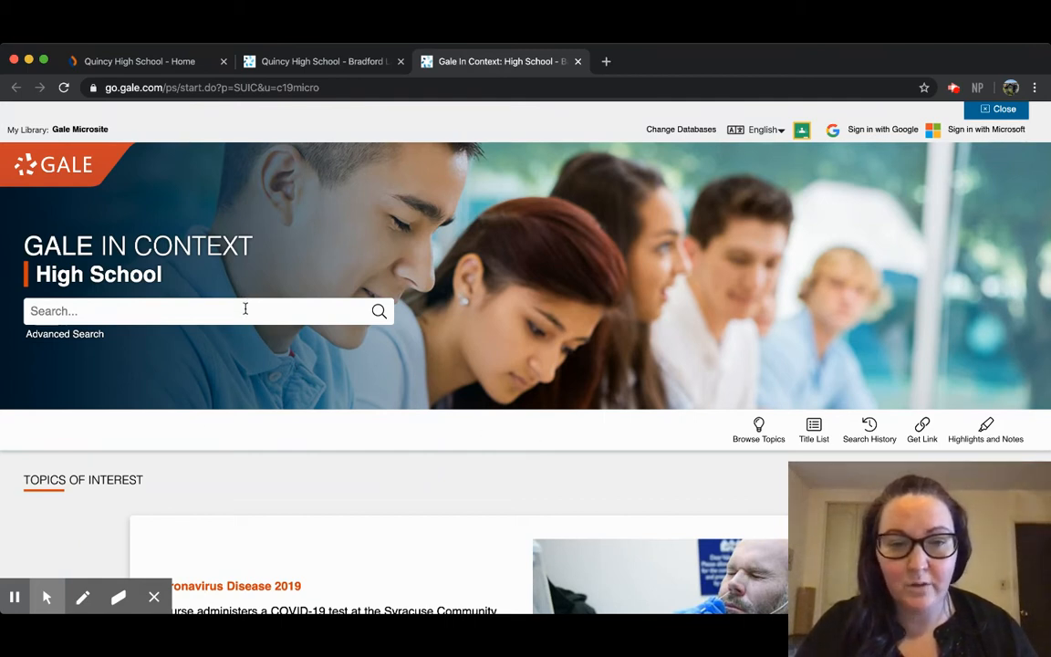
{"action": "mouse_move", "coordinate": [726, 445]}
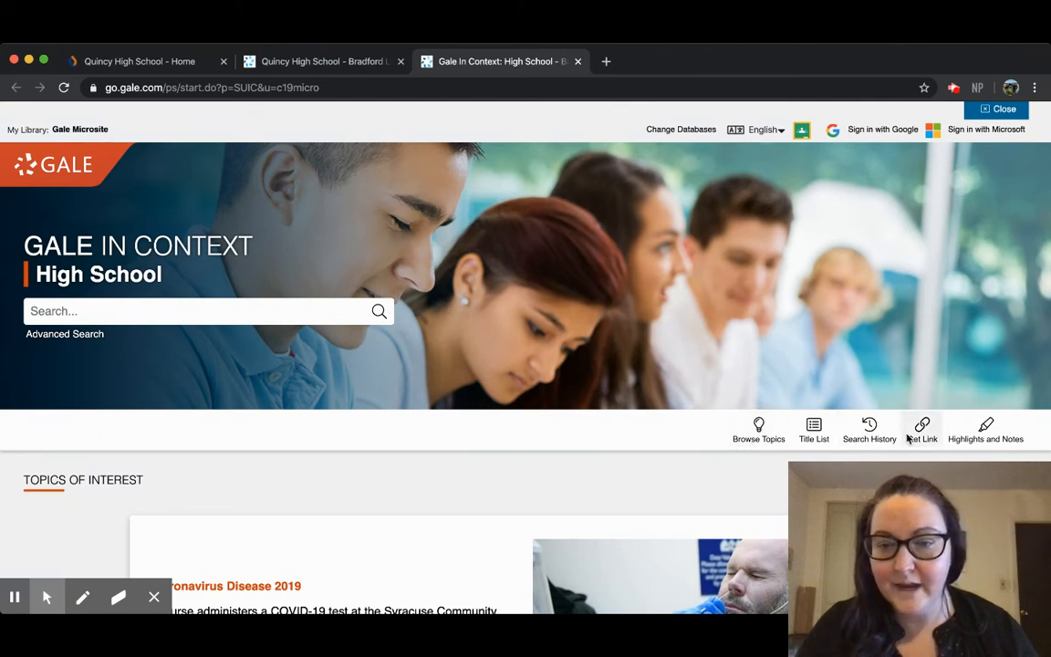
{"action": "mouse_move", "coordinate": [768, 356]}
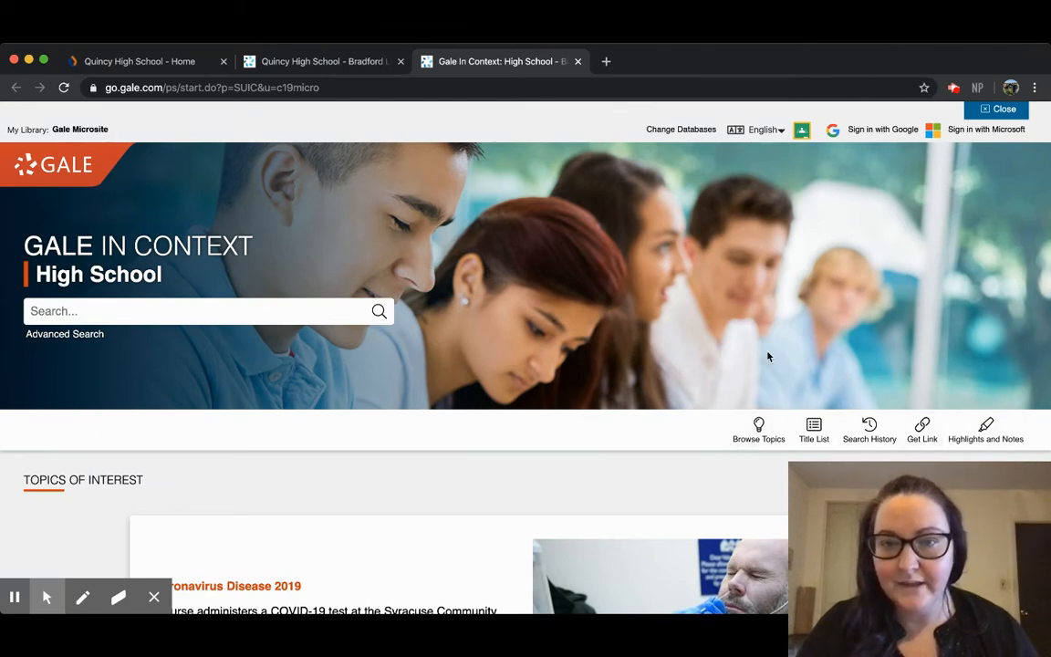
{"action": "mouse_move", "coordinate": [777, 153]}
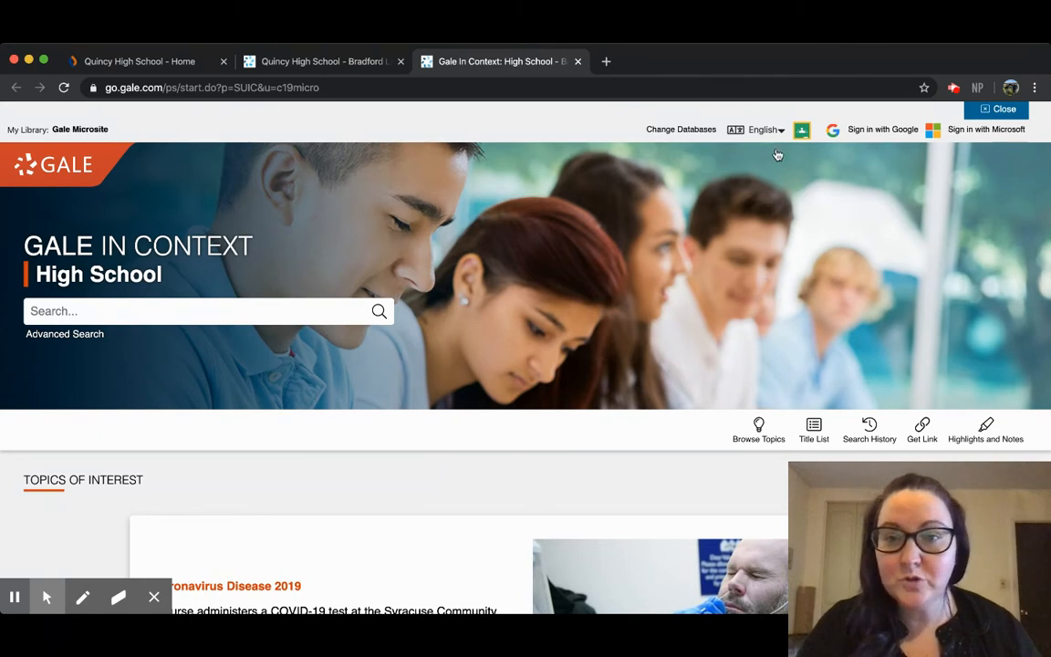
{"action": "left_click", "coordinate": [765, 127]}
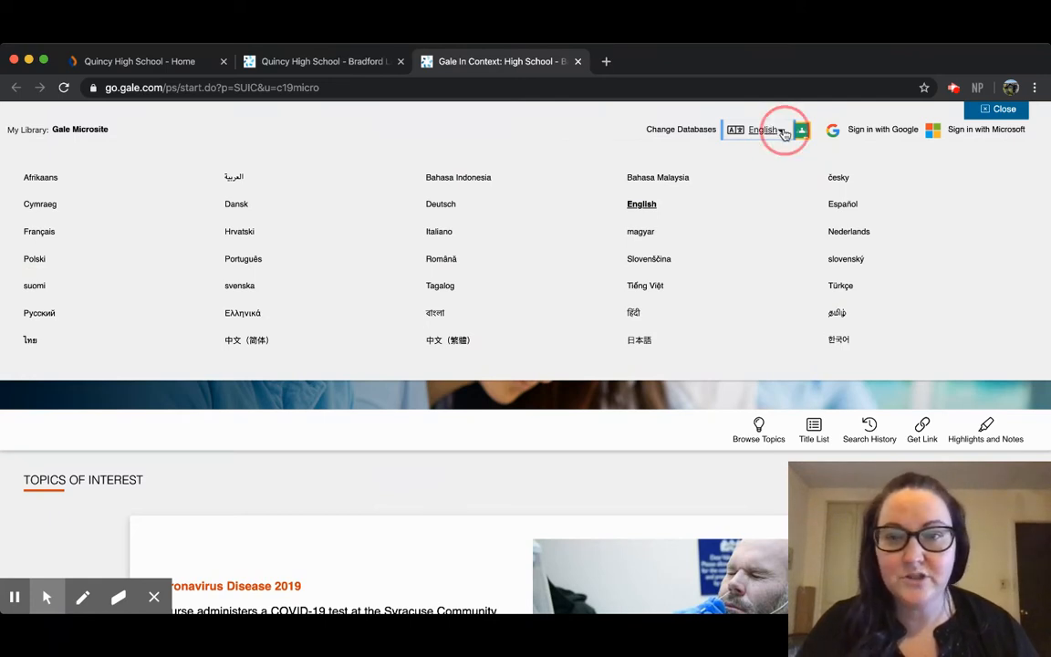
{"action": "left_click", "coordinate": [766, 128]}
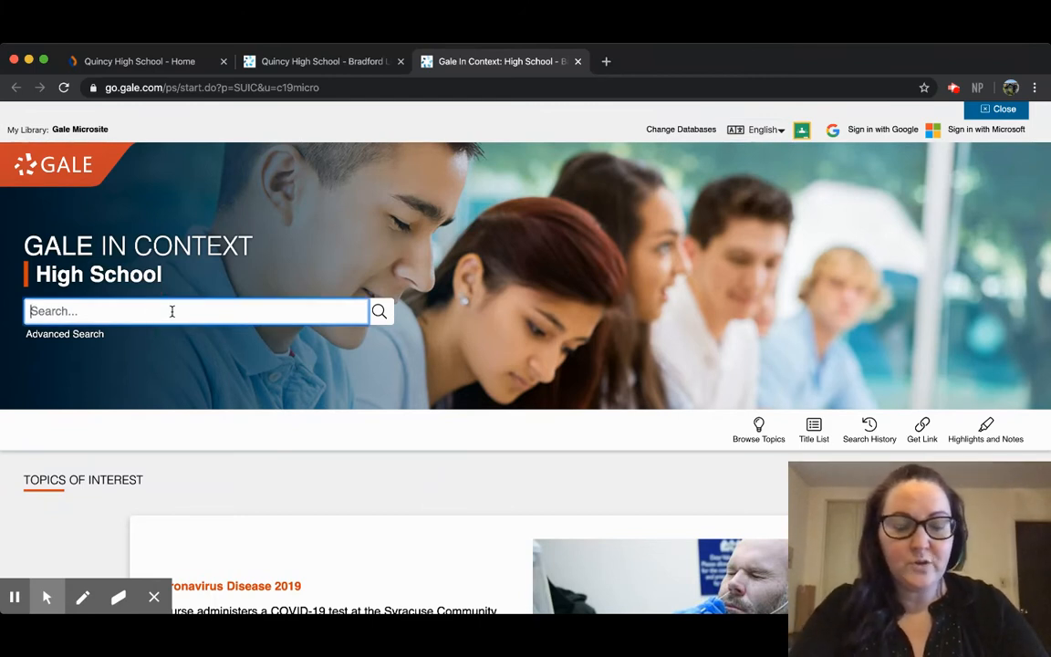
- Search 'colonialism' via the suggested term and review results grouped by content type
{"action": "type", "text": "colo"}
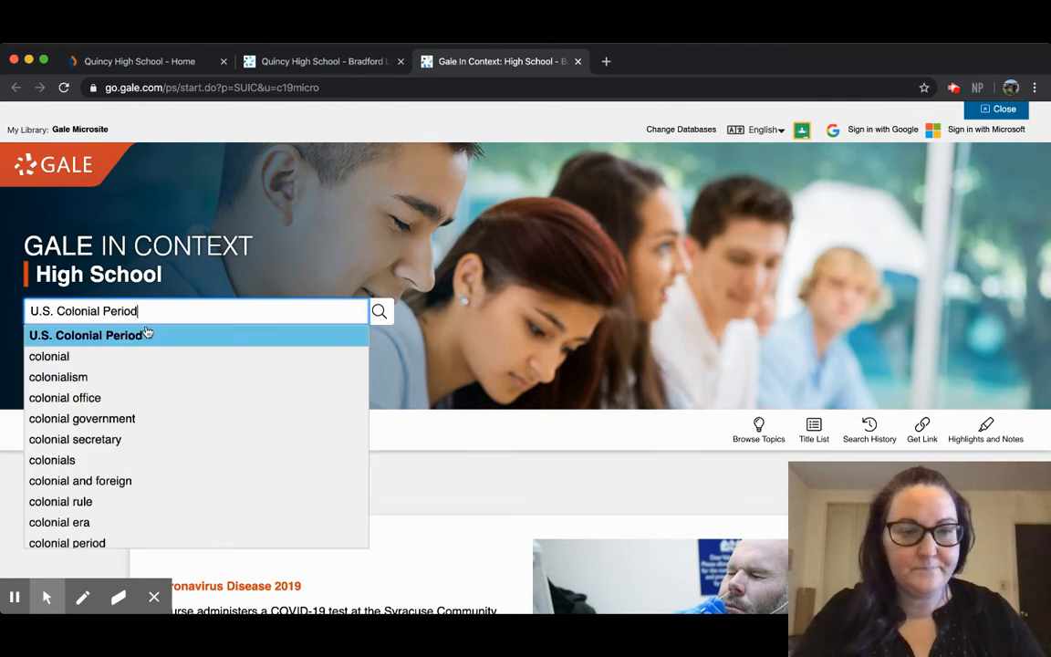
{"action": "left_click", "coordinate": [58, 376]}
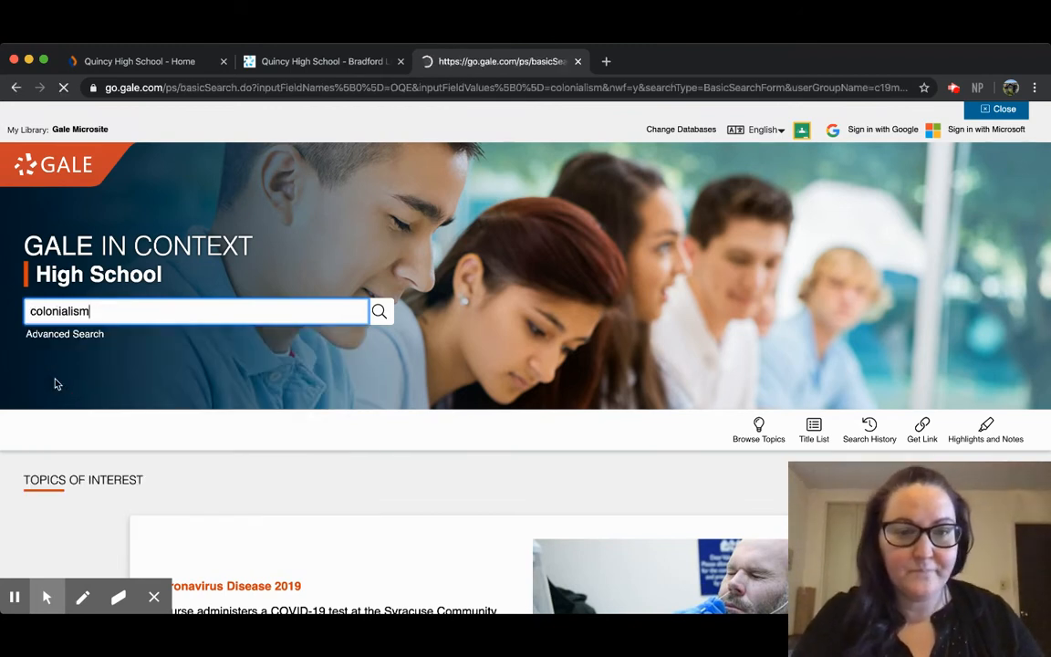
{"action": "left_click", "coordinate": [380, 311]}
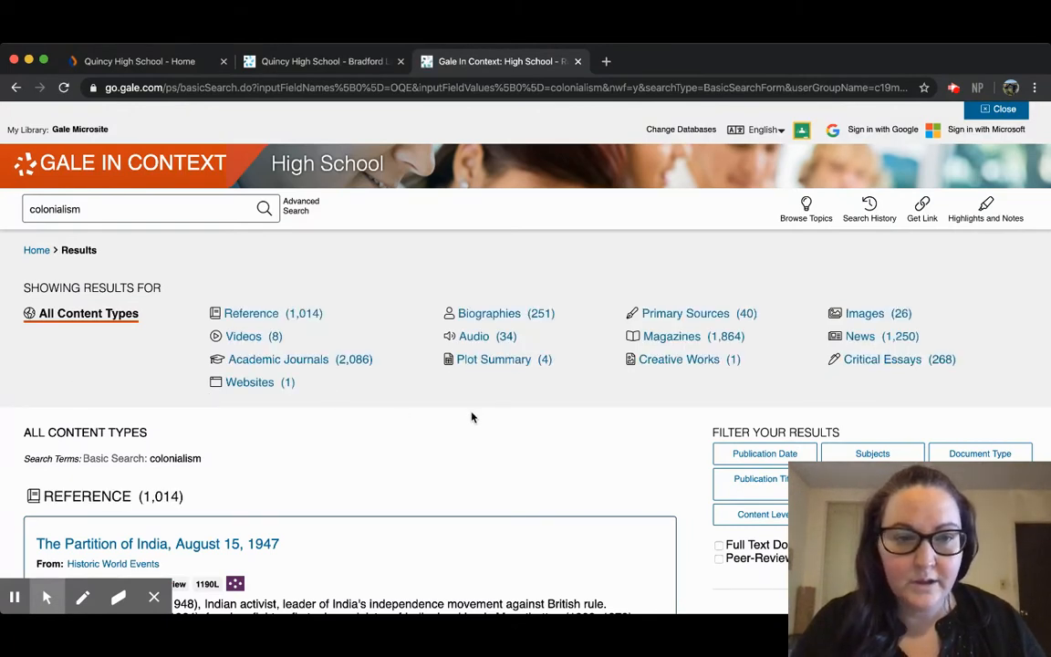
{"action": "scroll", "scroll_direction": "down", "scroll_amount": 3}
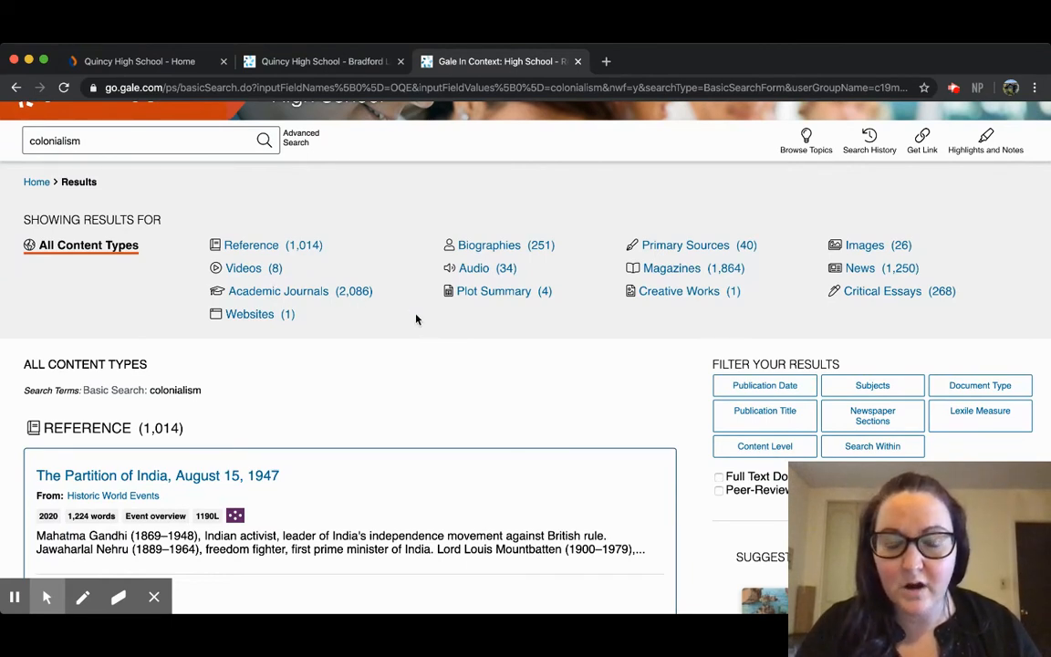
{"action": "mouse_move", "coordinate": [405, 296]}
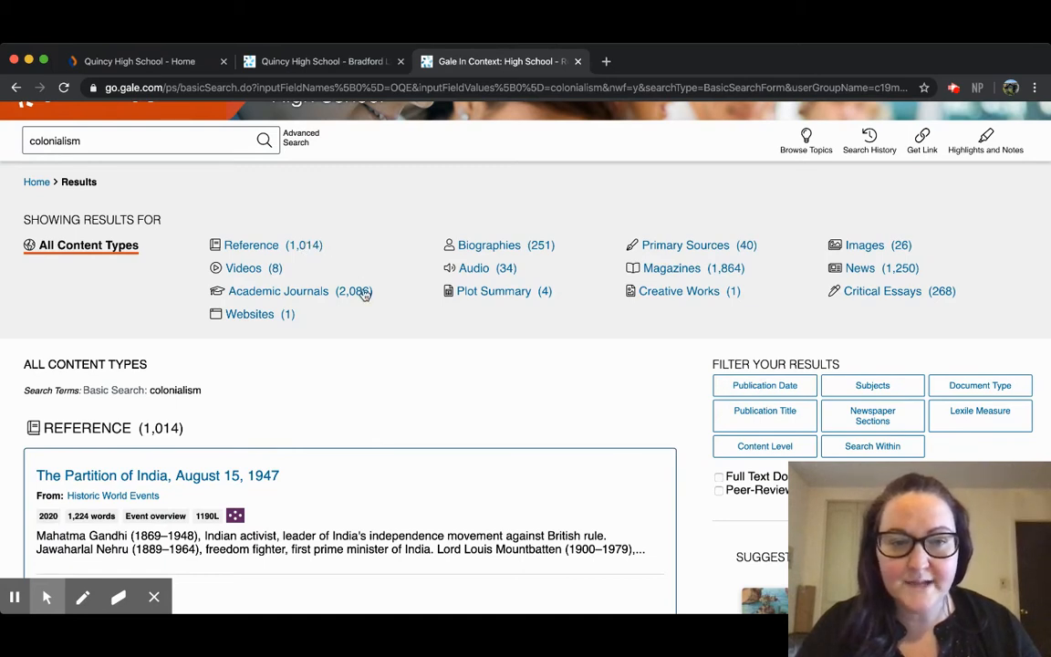
{"action": "mouse_move", "coordinate": [478, 274]}
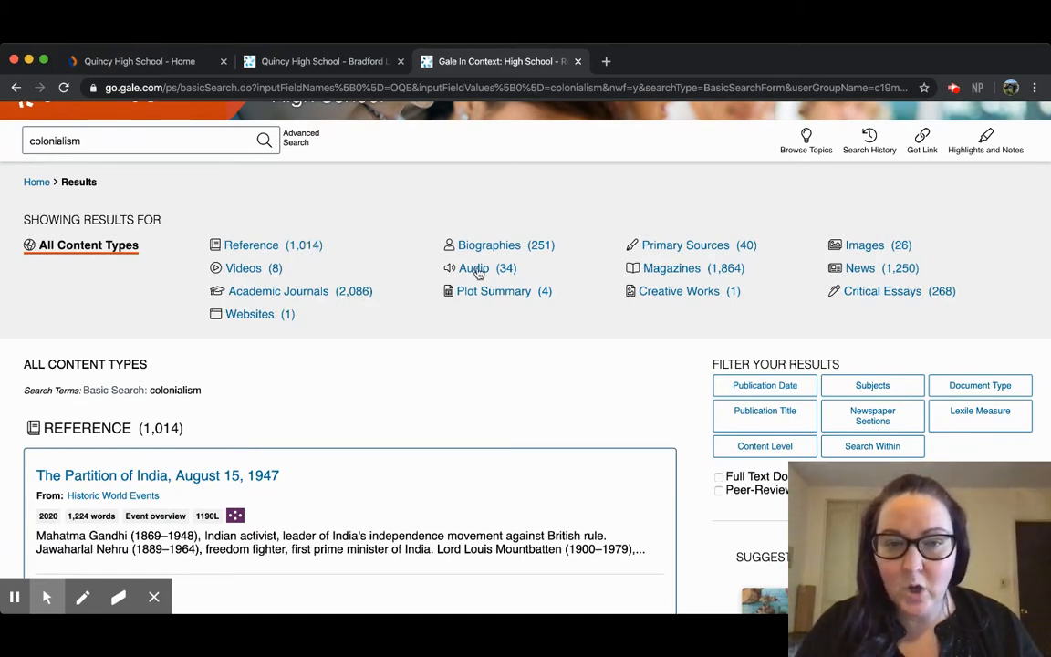
{"action": "mouse_move", "coordinate": [743, 270]}
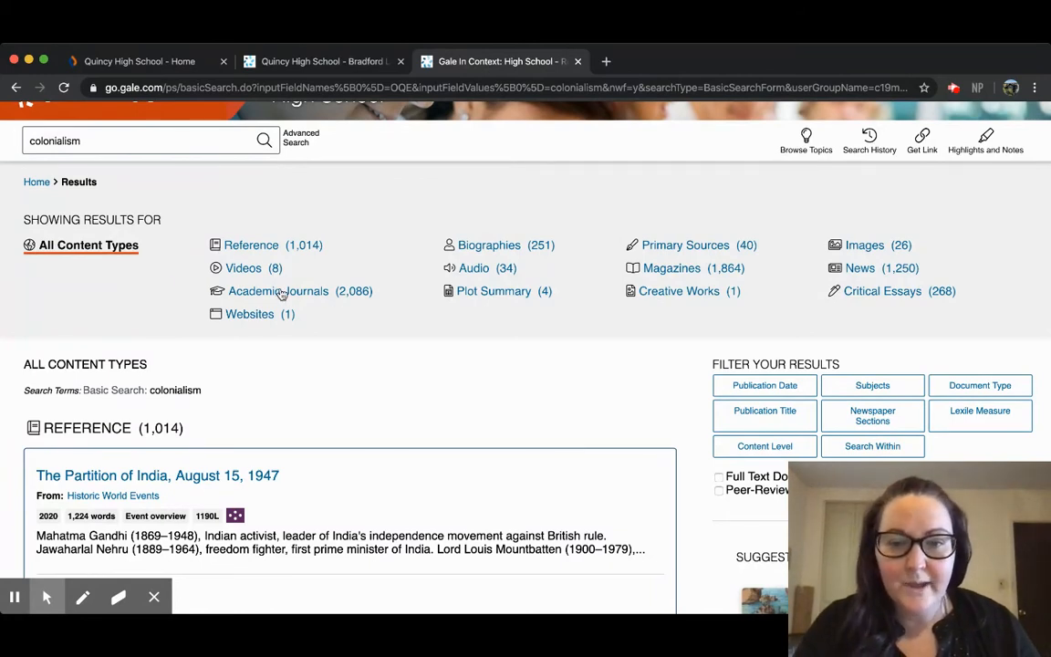
- Show only the 2,086 Academic Journals results and scroll through the article list
{"action": "left_click", "coordinate": [278, 290]}
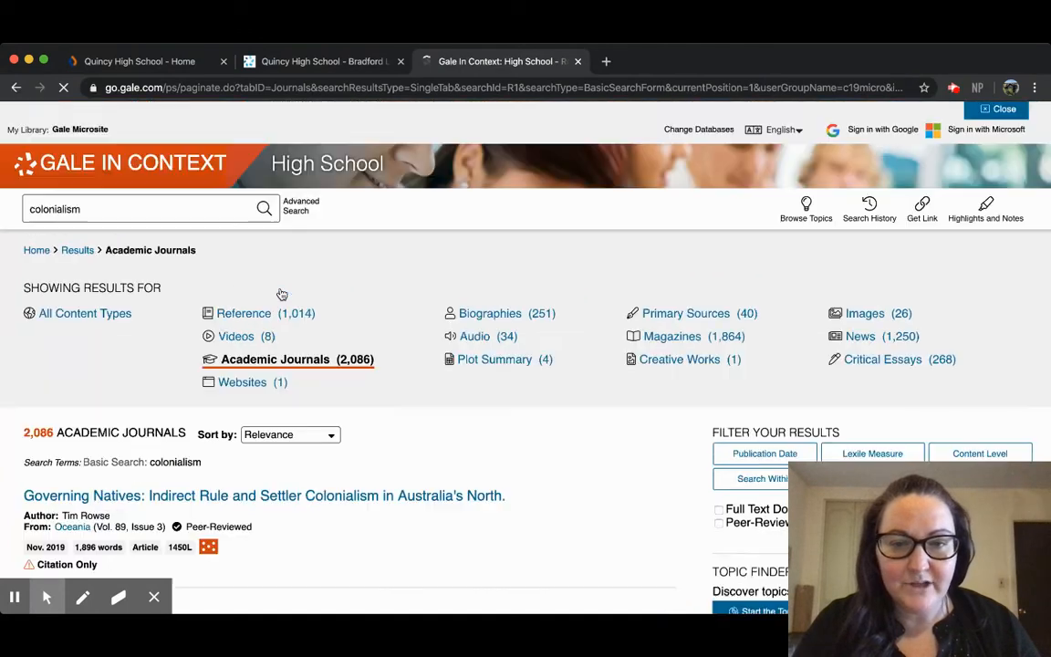
{"action": "scroll", "scroll_direction": "down", "scroll_amount": 3}
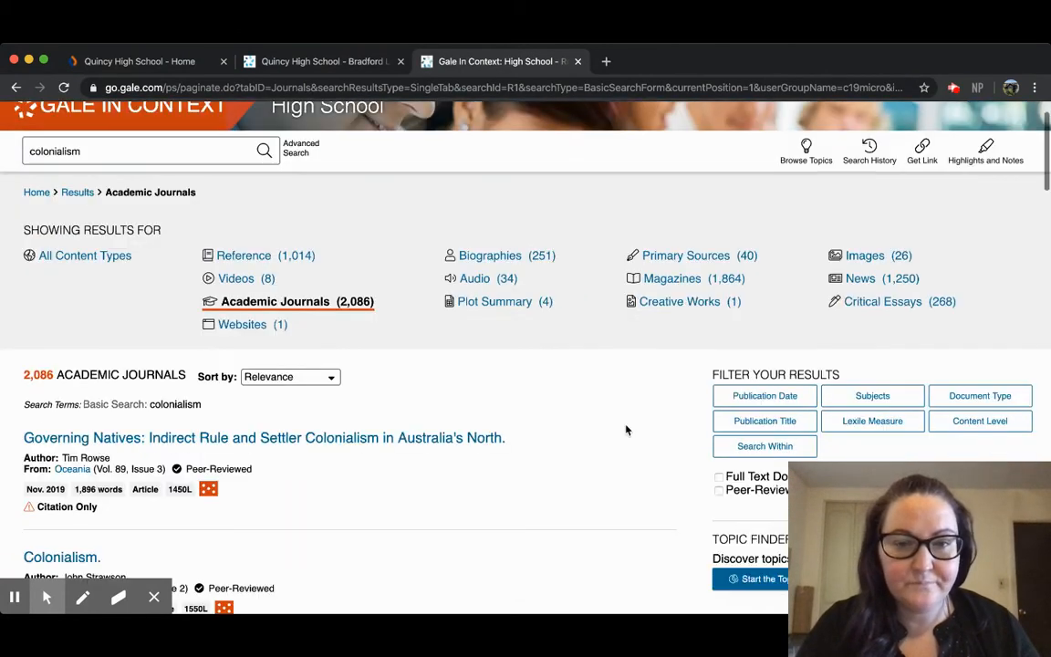
{"action": "scroll", "scroll_direction": "down", "scroll_amount": 3}
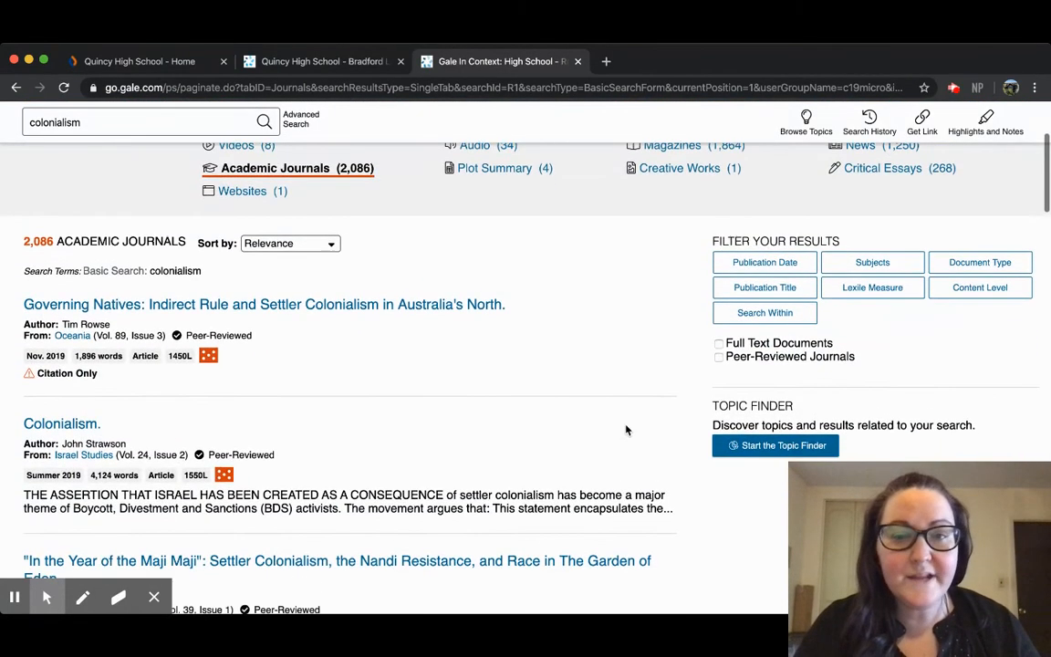
{"action": "scroll", "scroll_direction": "down", "scroll_amount": 3}
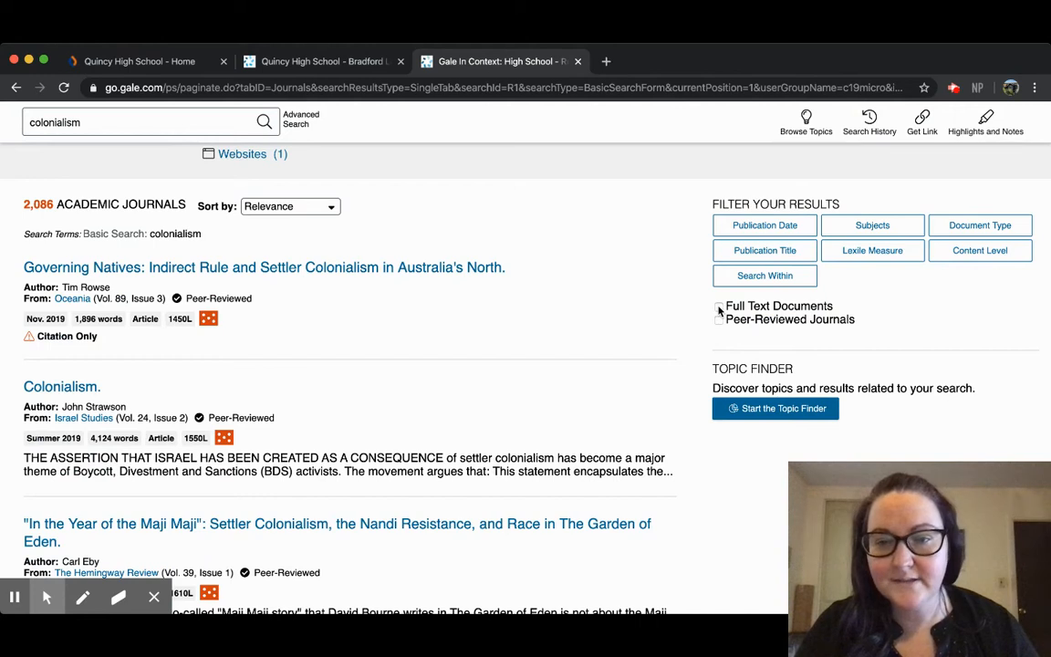
- Filter the journal results to Full Text Documents, leaving 1,790 articles
{"action": "left_click", "coordinate": [719, 307]}
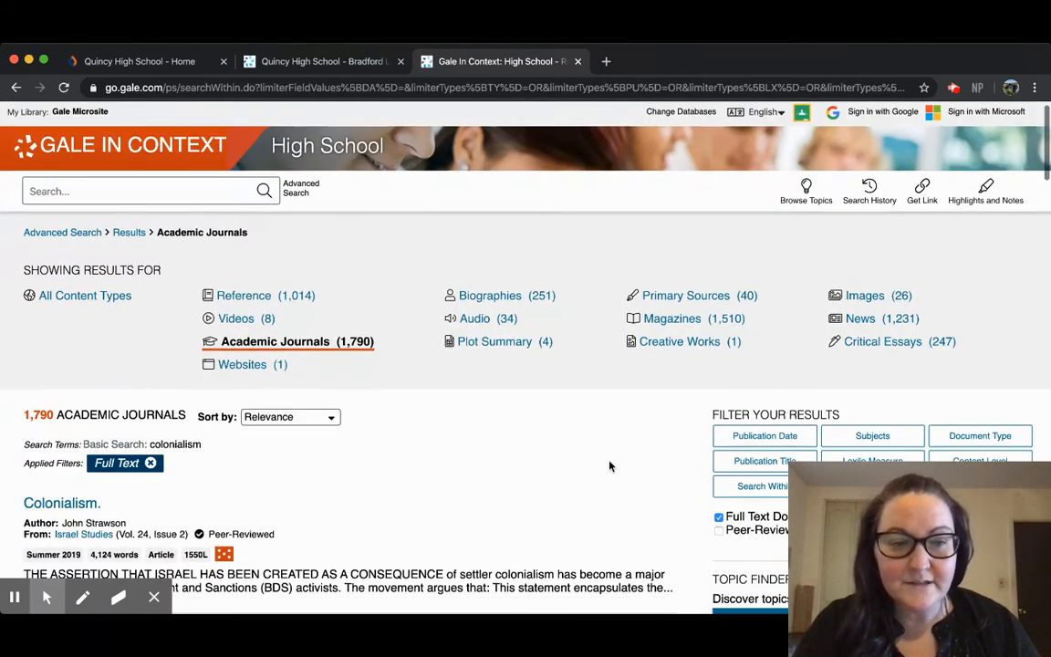
{"action": "scroll", "scroll_direction": "down", "scroll_amount": 3}
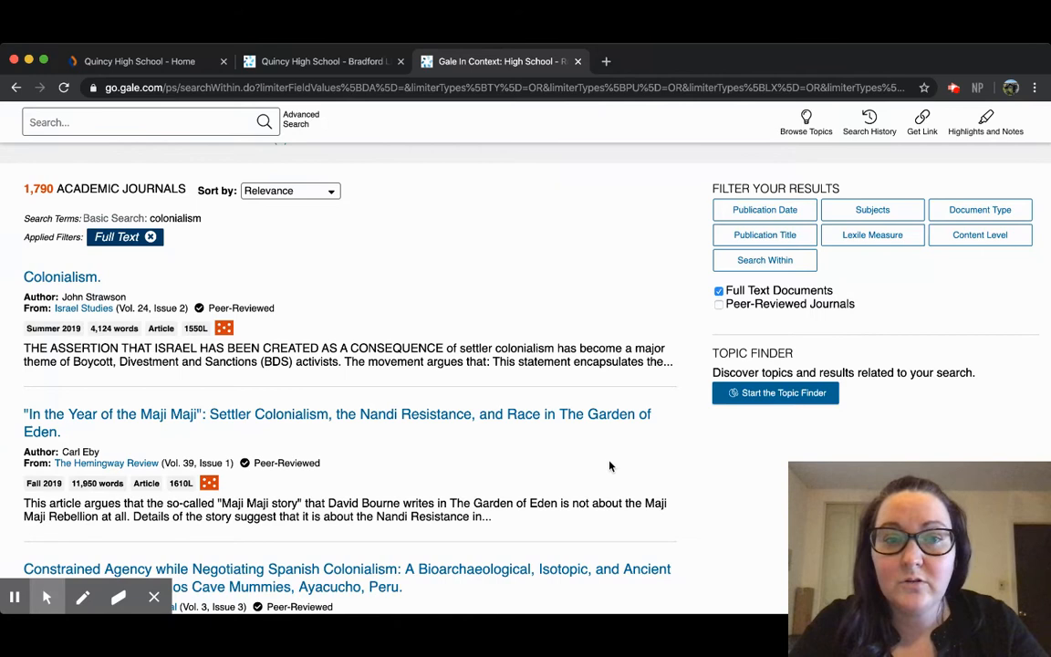
{"action": "mouse_move", "coordinate": [766, 505]}
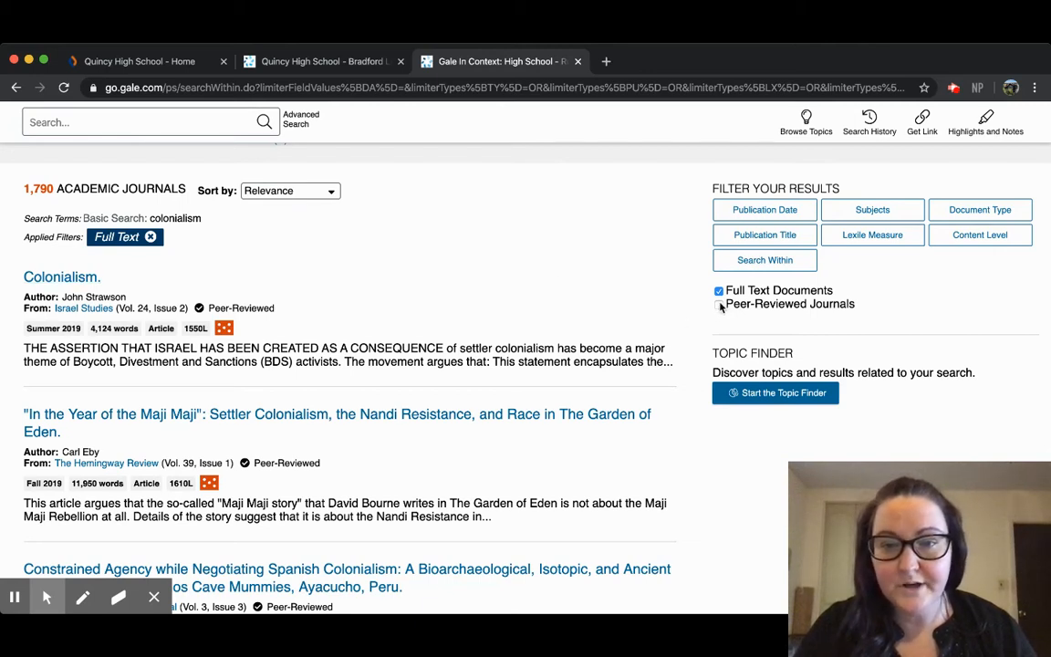
- Add the Peer-Reviewed Journals filter and scroll the 1,790 remaining articles
{"action": "left_click", "coordinate": [719, 303]}
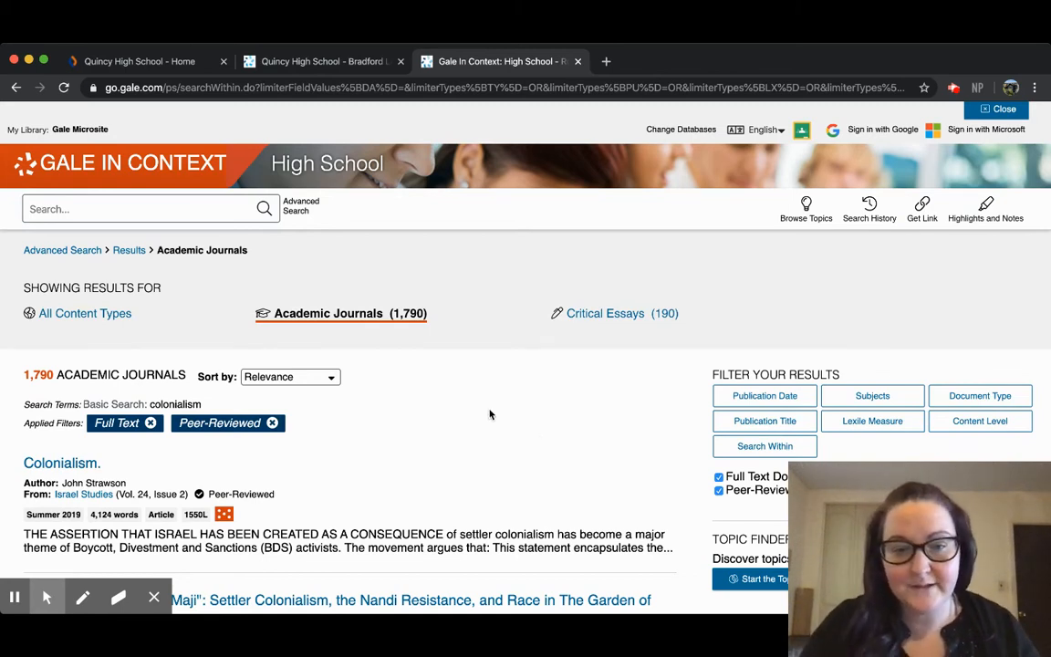
{"action": "mouse_move", "coordinate": [503, 392]}
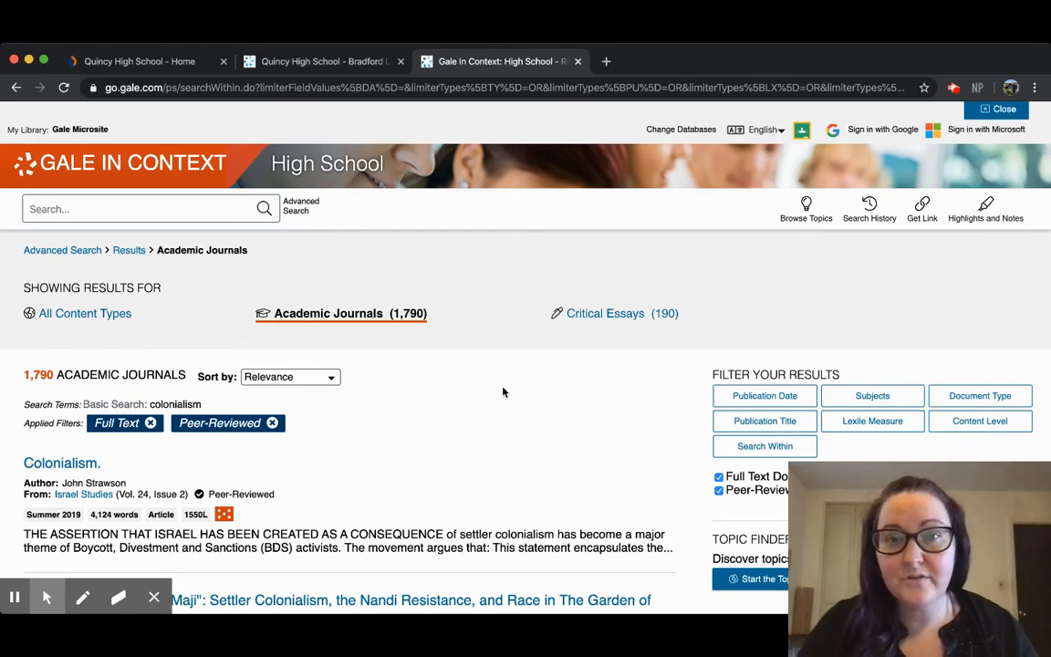
{"action": "scroll", "scroll_direction": "down", "scroll_amount": 3}
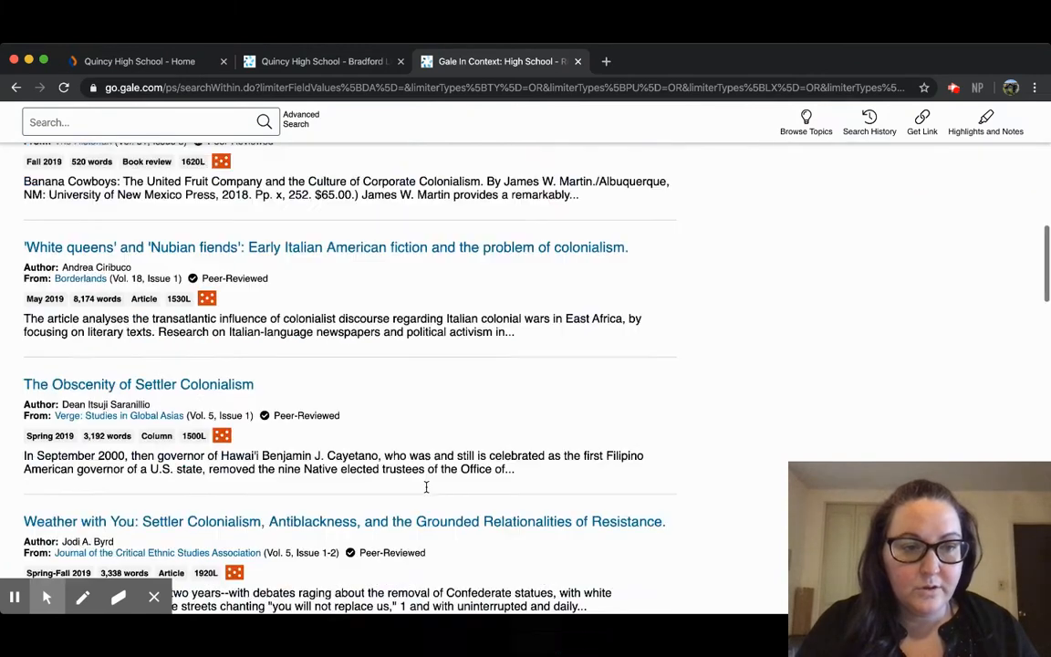
{"action": "scroll", "scroll_direction": "down", "scroll_amount": 3}
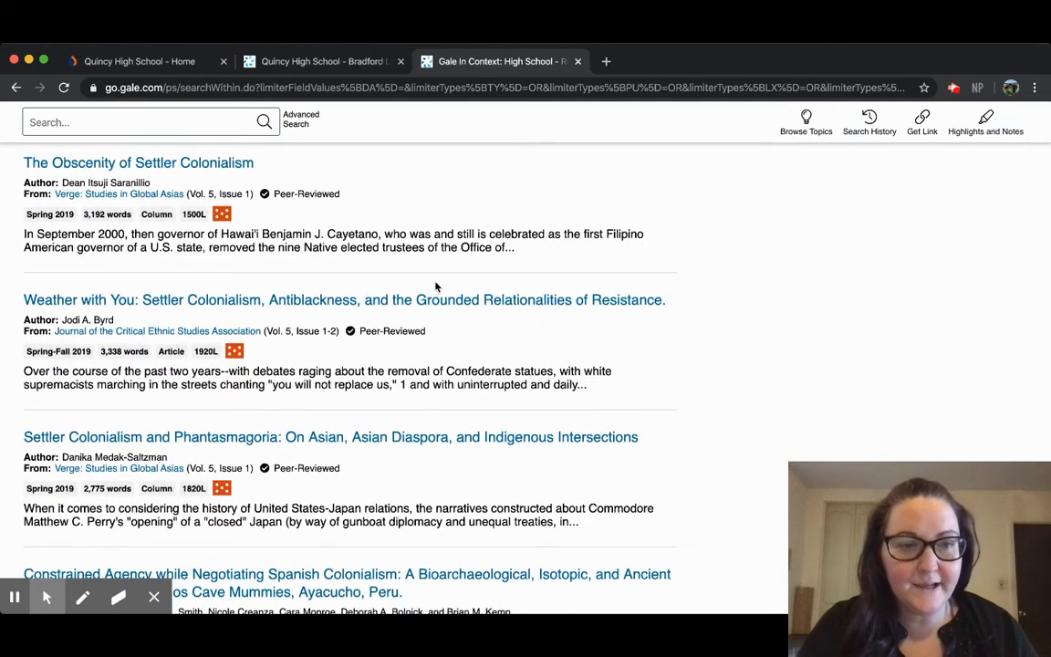
- Open Jodi A. Byrd's 'Weather with You' article and scroll into its full text
{"action": "left_click", "coordinate": [343, 299]}
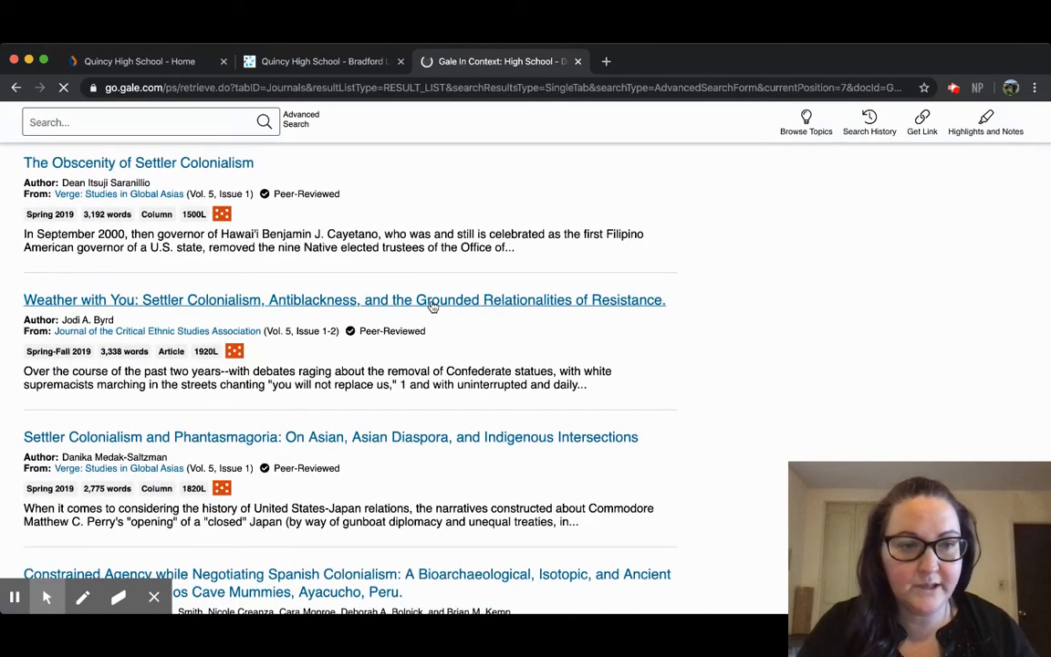
{"action": "left_click", "coordinate": [343, 299]}
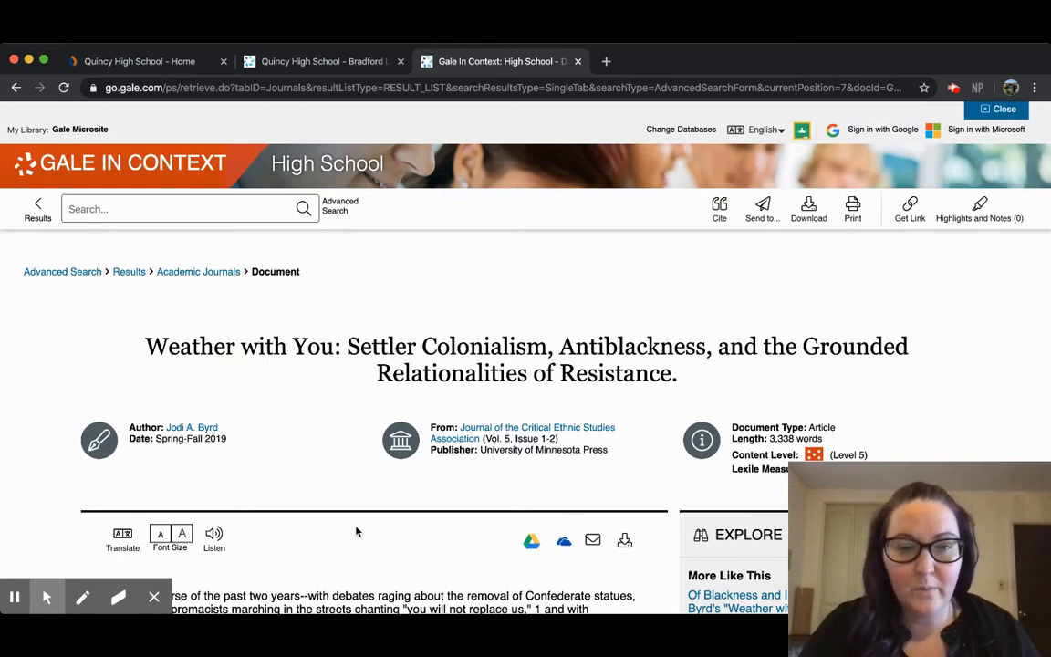
{"action": "scroll", "scroll_direction": "down", "scroll_amount": 3}
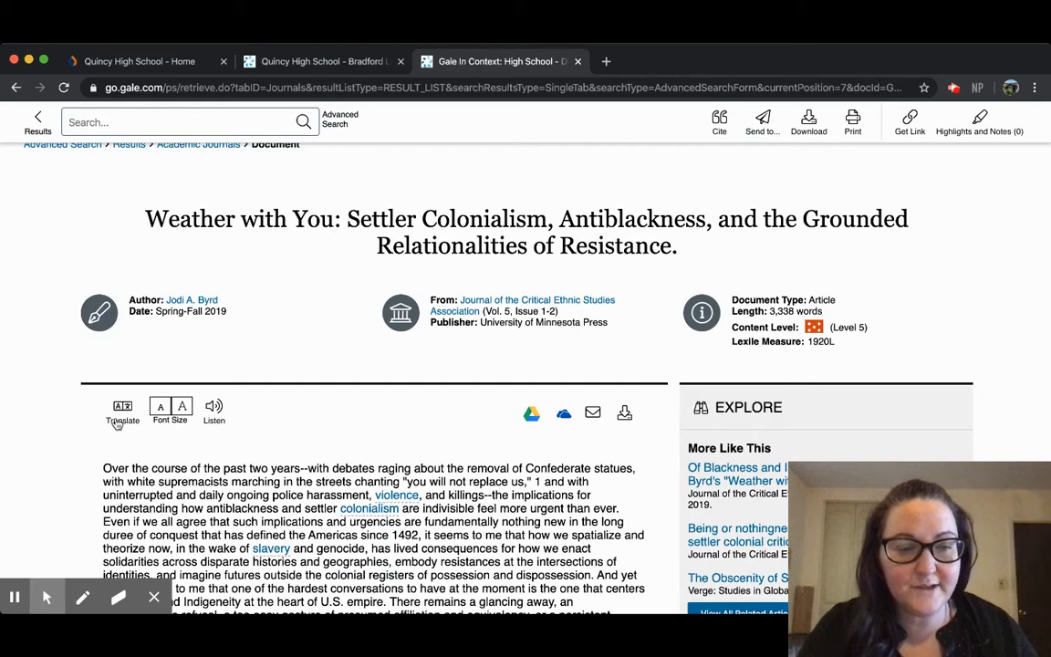
{"action": "mouse_move", "coordinate": [172, 419]}
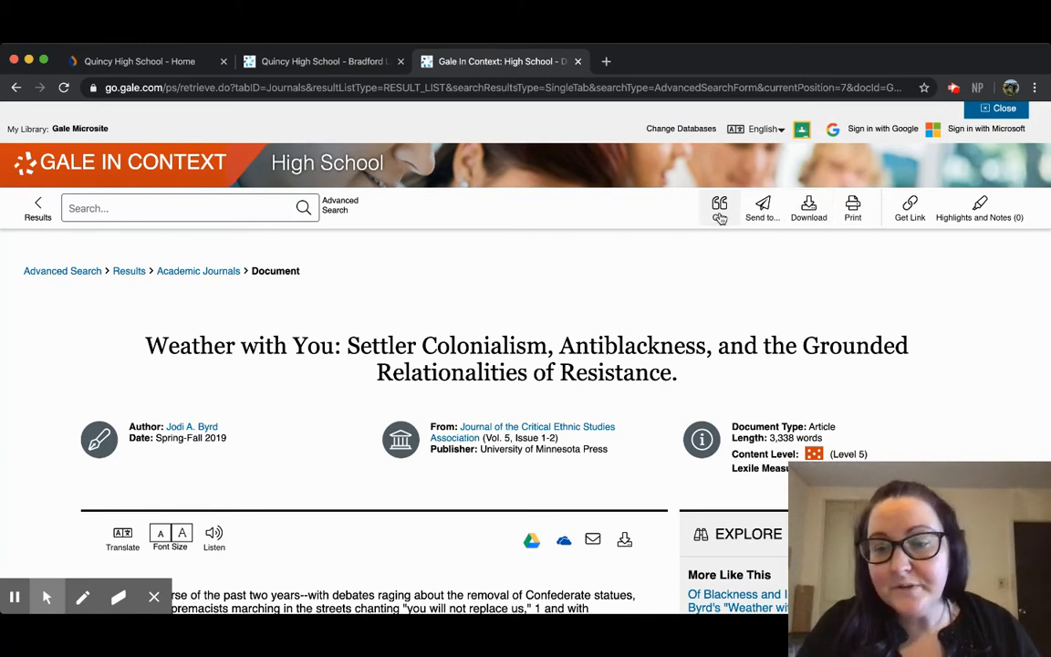
{"action": "left_click", "coordinate": [719, 203]}
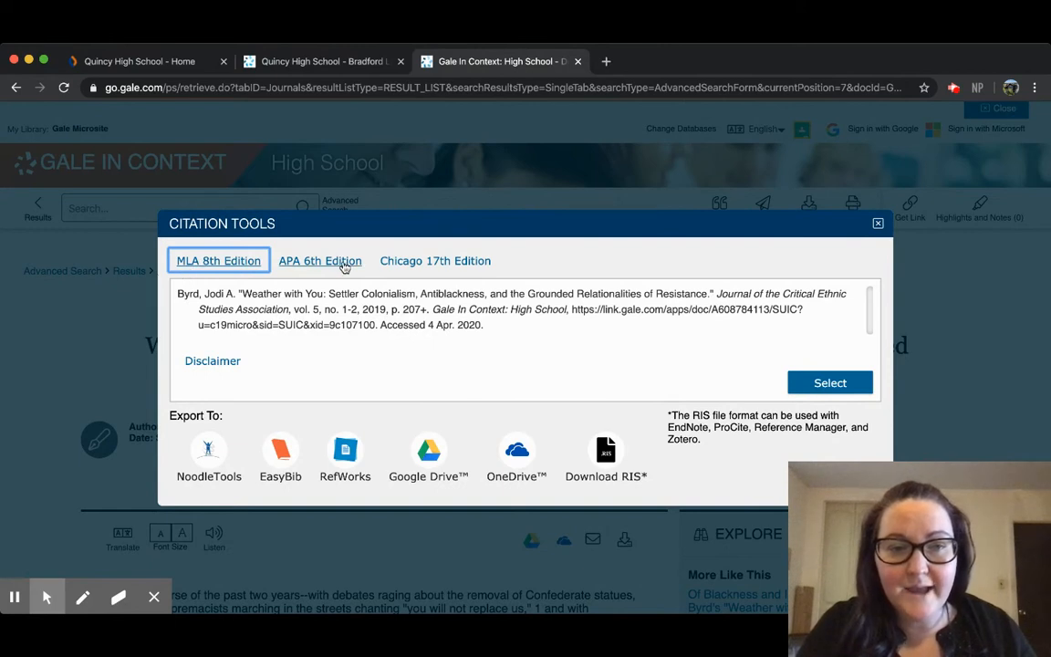
{"action": "left_click", "coordinate": [320, 259]}
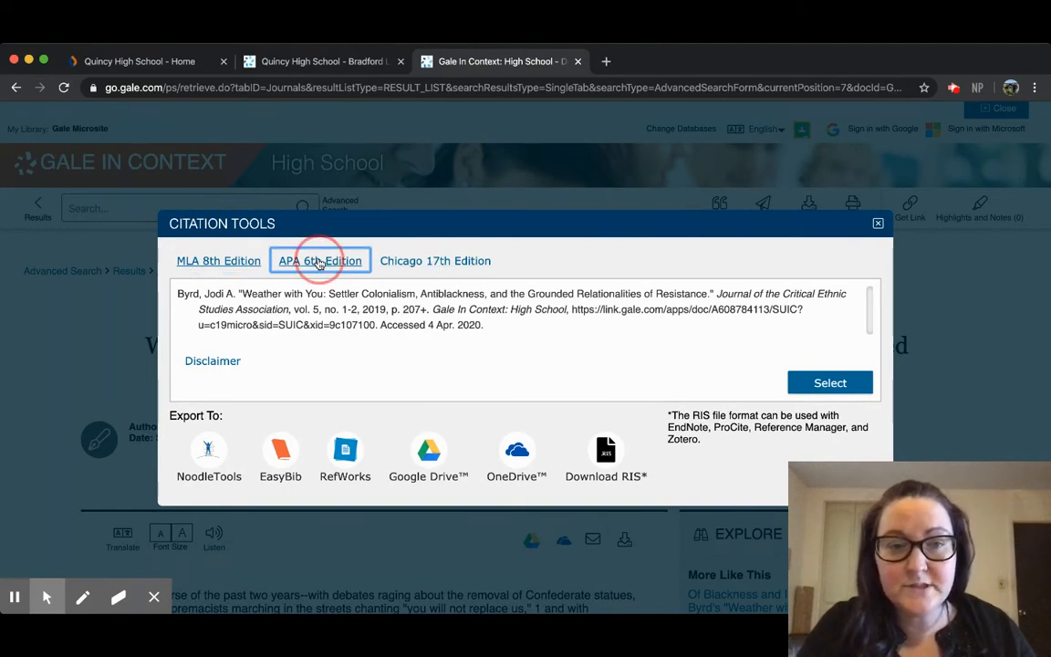
{"action": "left_click", "coordinate": [321, 259]}
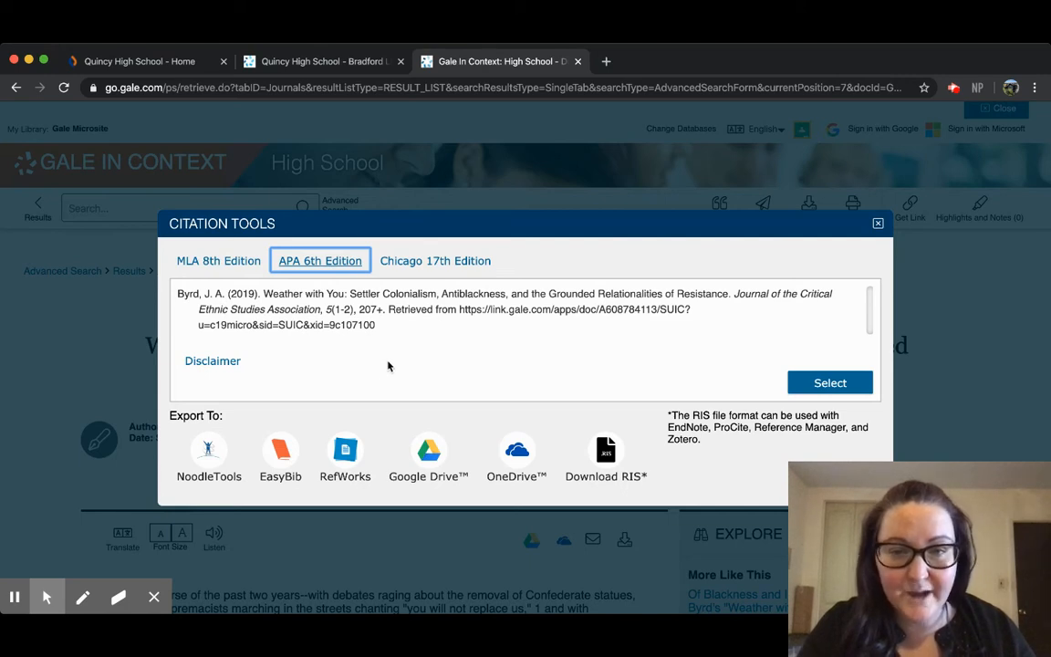
{"action": "mouse_move", "coordinate": [617, 471]}
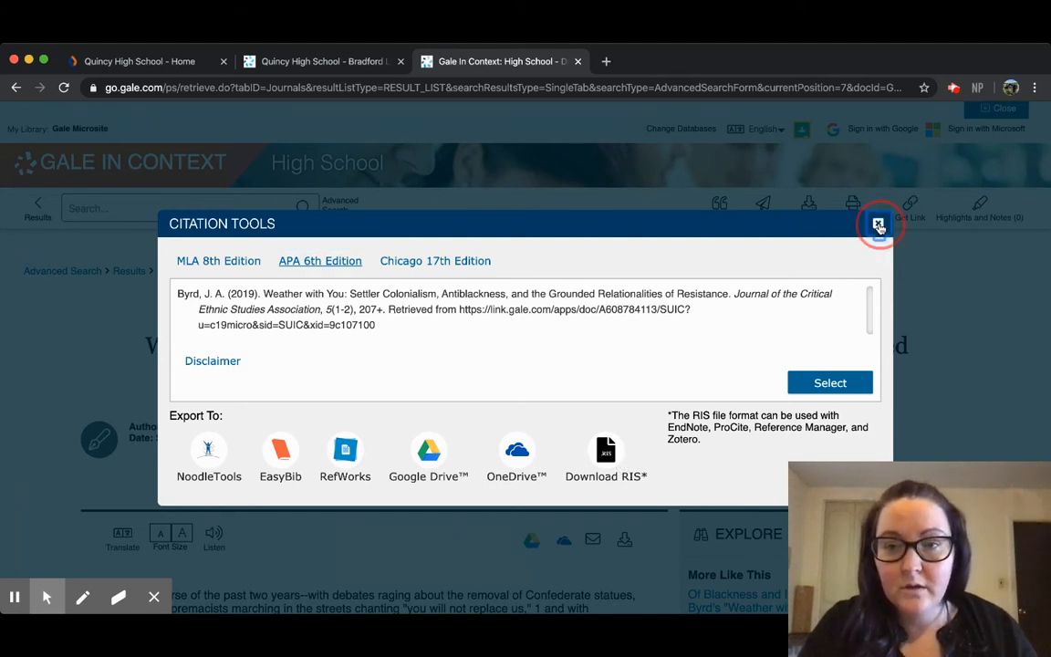
{"action": "left_click", "coordinate": [878, 226]}
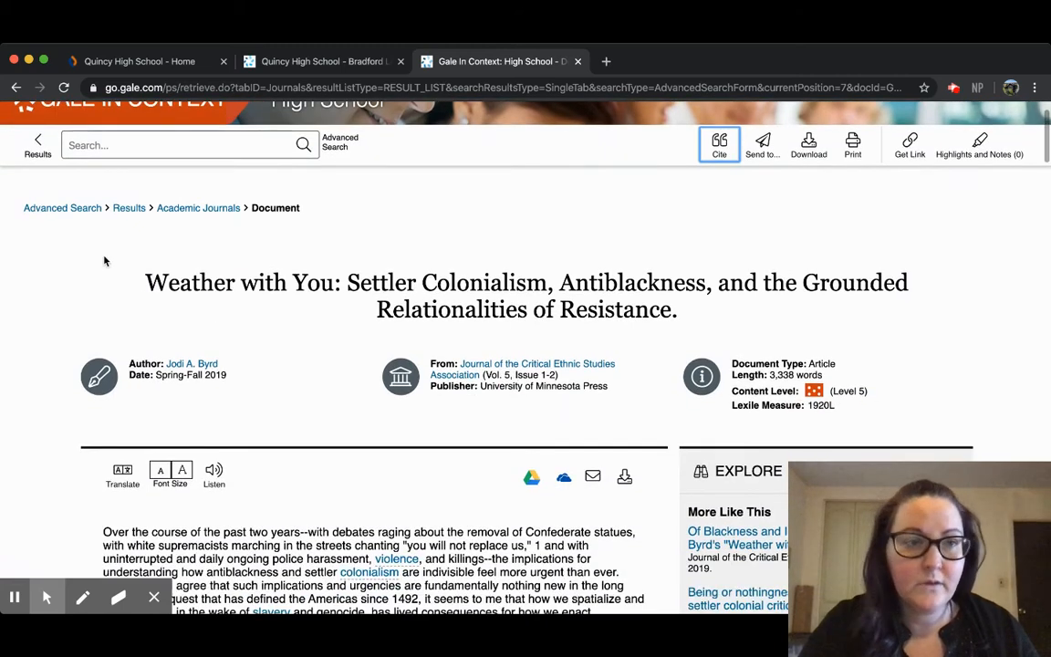
- Return to the 1,790 journal results and view the Document Type and Subjects filters without applying them
{"action": "left_click", "coordinate": [719, 144]}
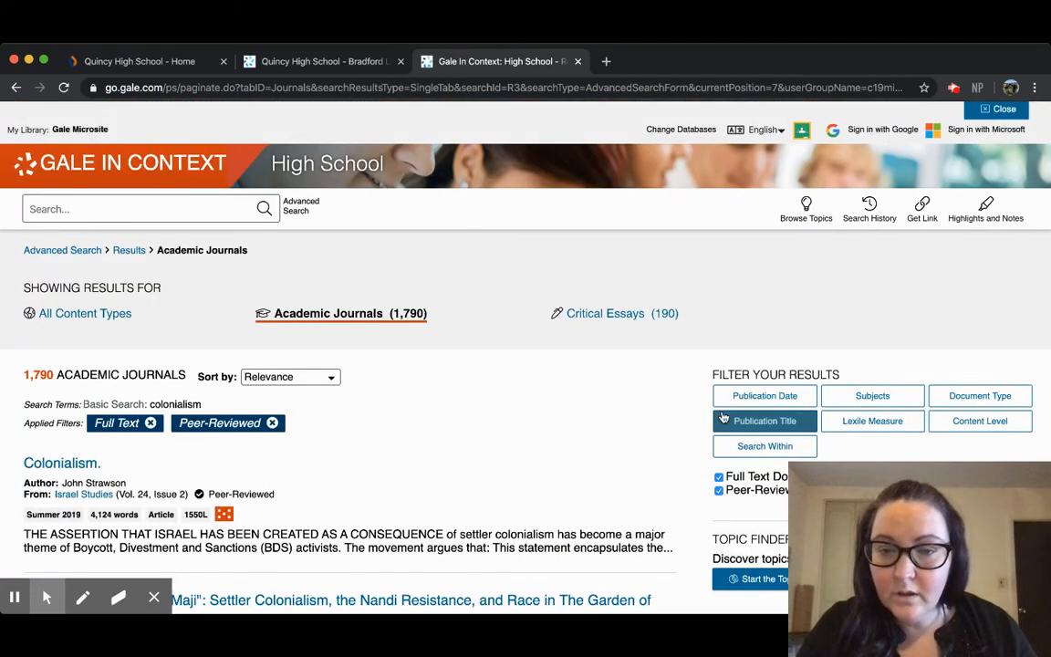
{"action": "mouse_move", "coordinate": [609, 480]}
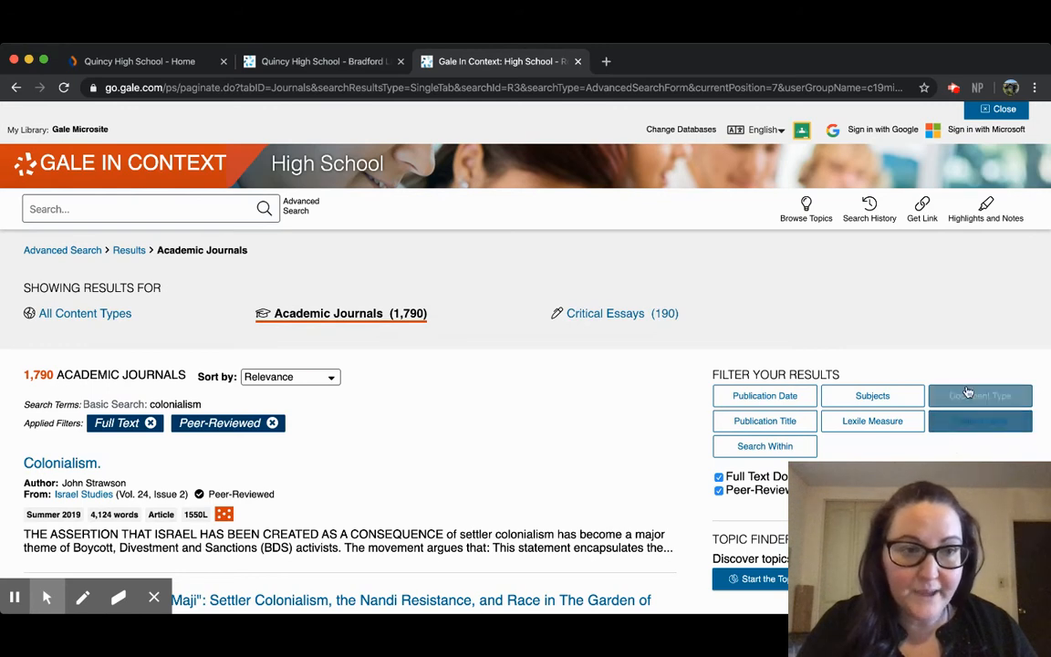
{"action": "left_click", "coordinate": [980, 394]}
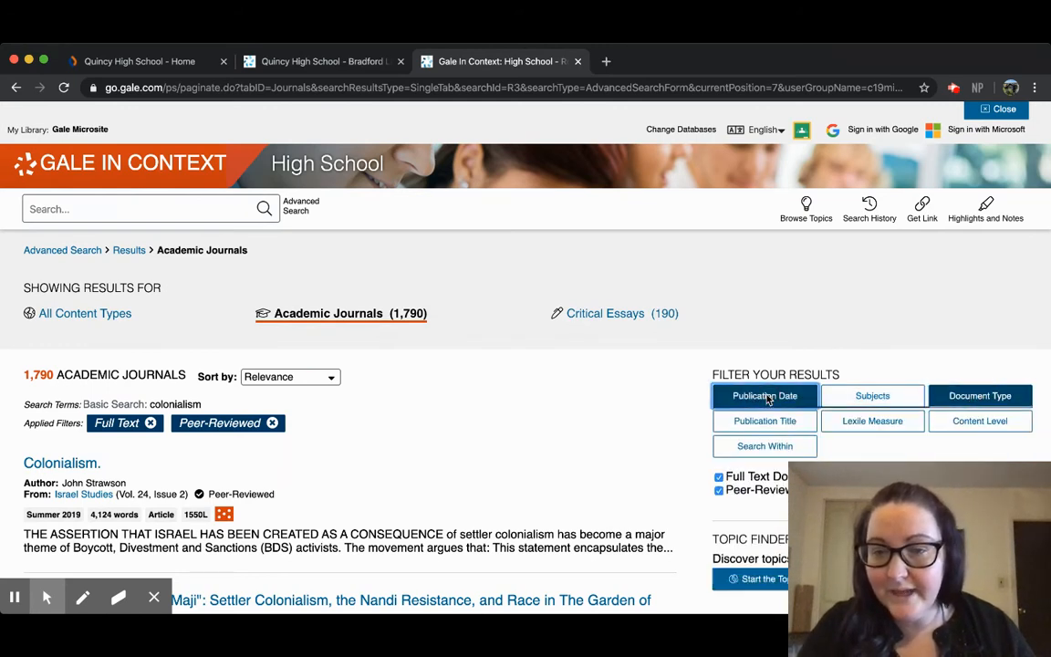
{"action": "left_click", "coordinate": [872, 395]}
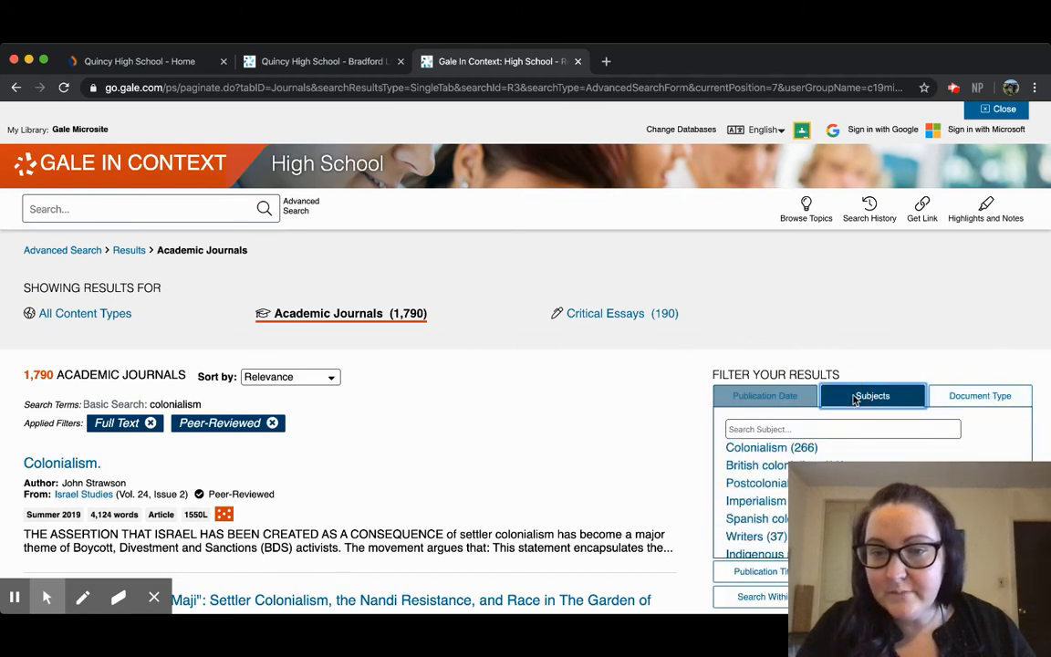
{"action": "left_click", "coordinate": [872, 394]}
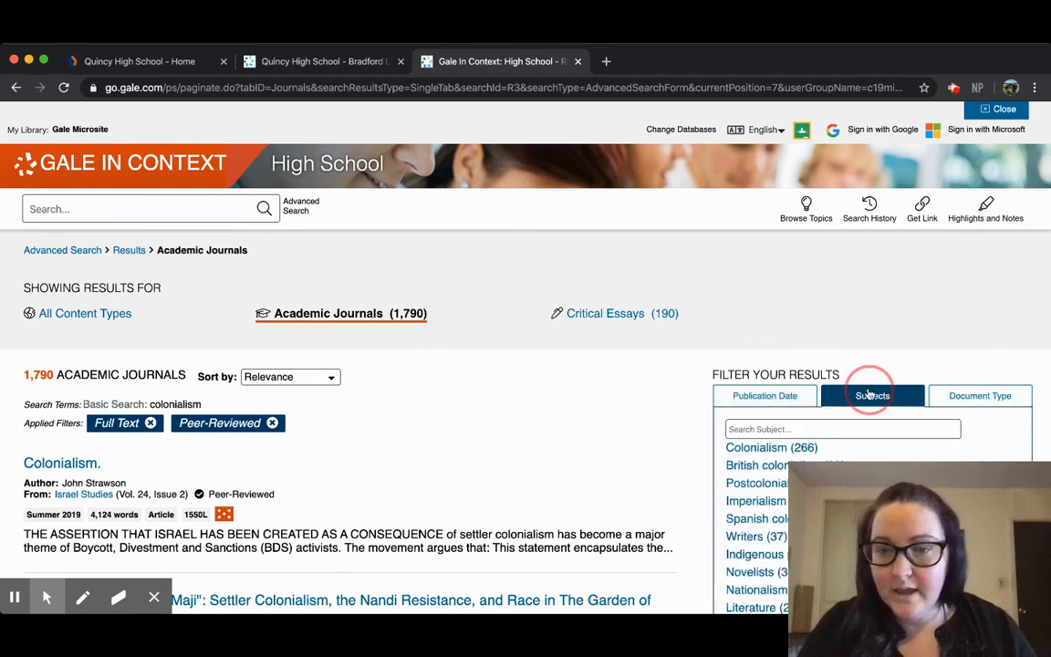
{"action": "left_click", "coordinate": [872, 394]}
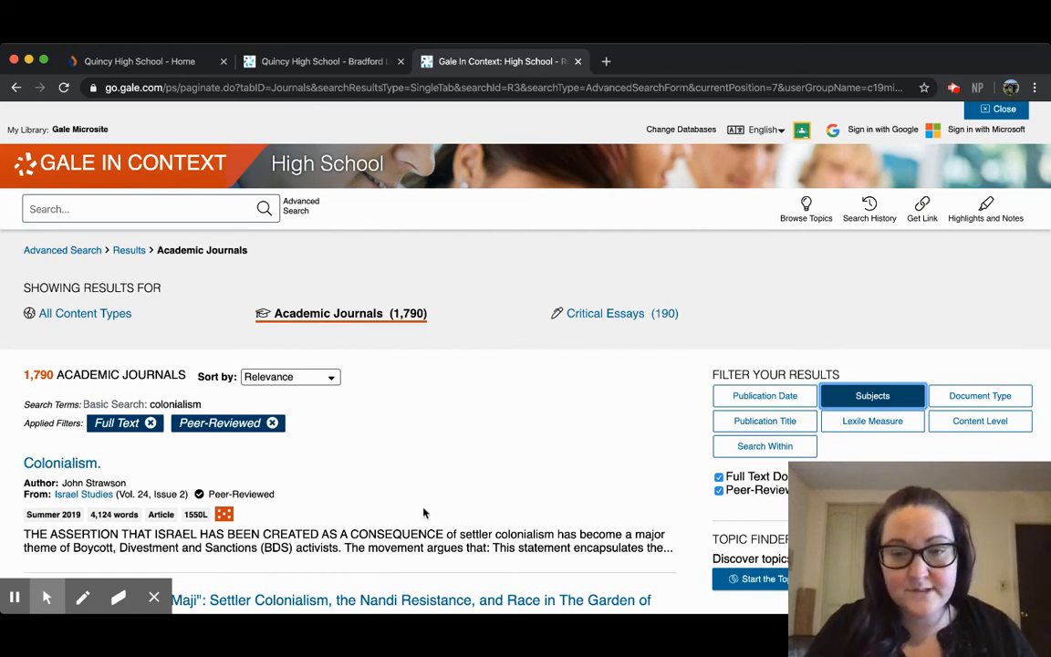
- Scroll down the results page to the Topic Finder section
{"action": "scroll", "scroll_direction": "down", "scroll_amount": 3}
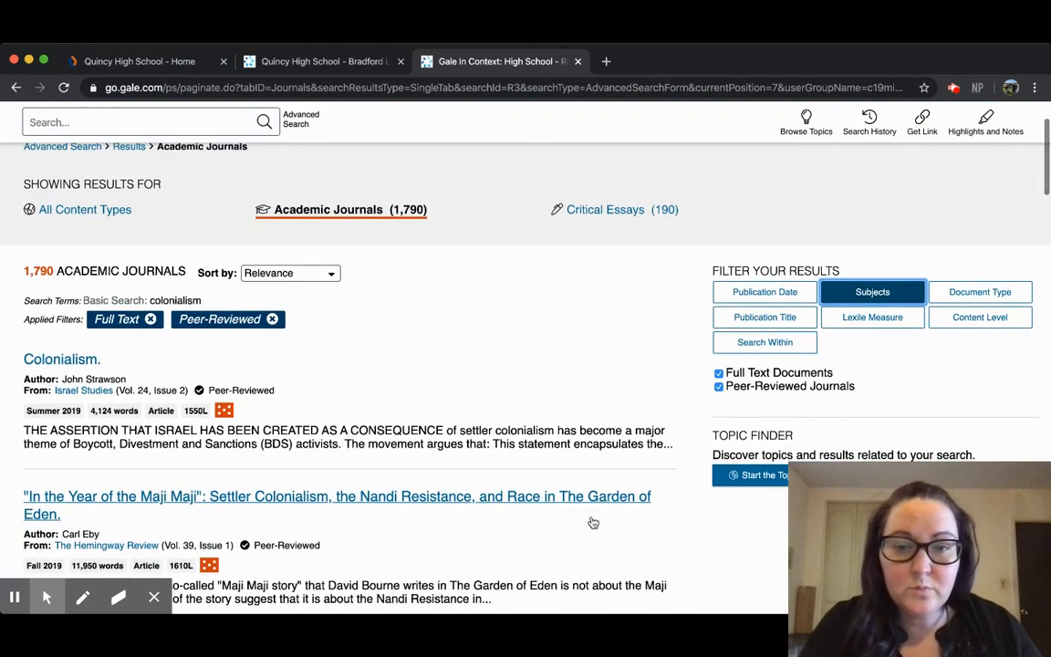
{"action": "scroll", "scroll_direction": "down", "scroll_amount": 3}
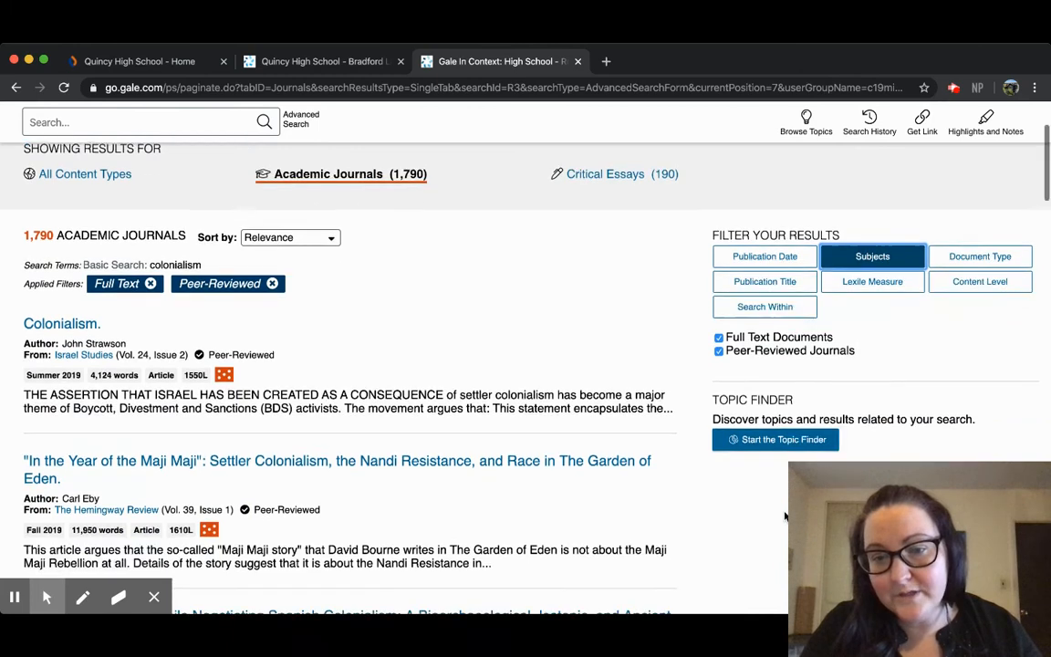
{"action": "scroll", "scroll_direction": "down", "scroll_amount": 3}
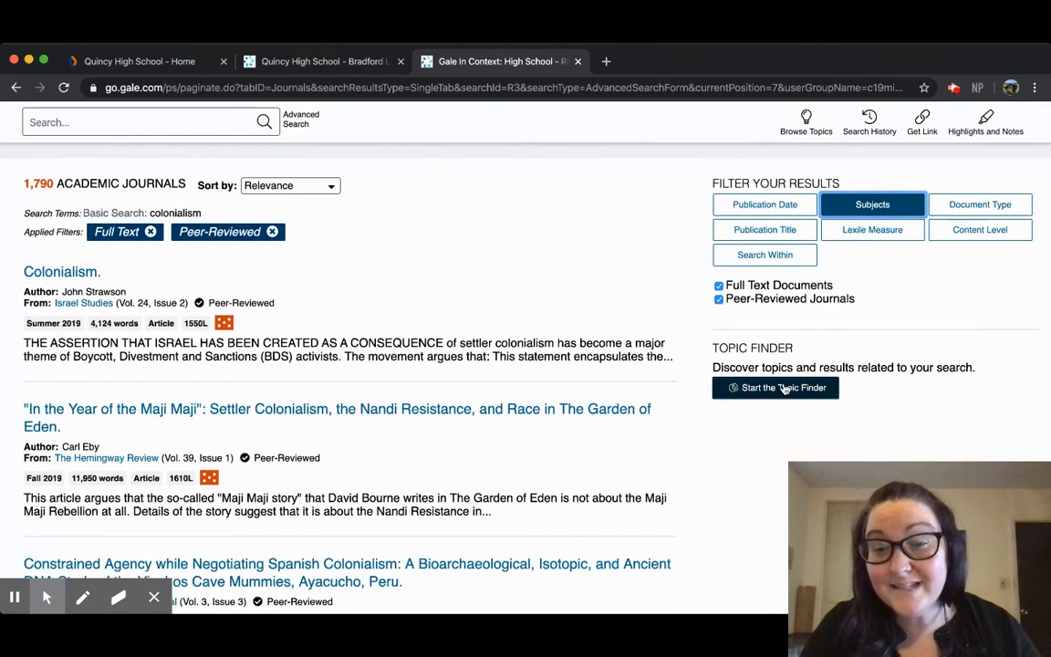
- Launch Topic Finder and search 'colonialism' shown as a Tiles visualization
{"action": "left_click", "coordinate": [872, 204]}
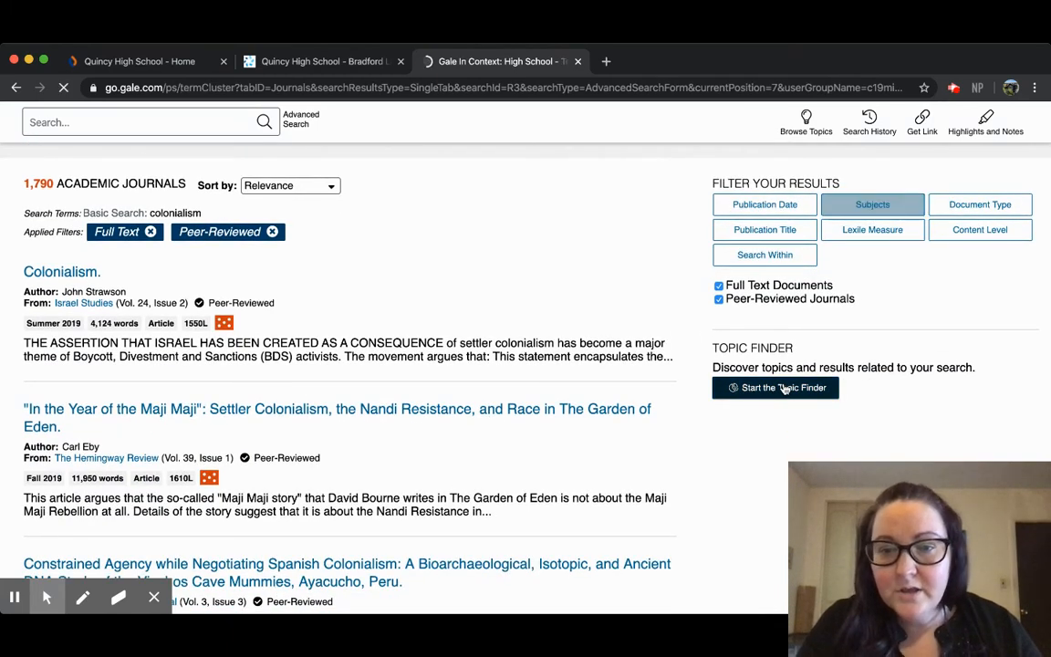
{"action": "left_click", "coordinate": [774, 387]}
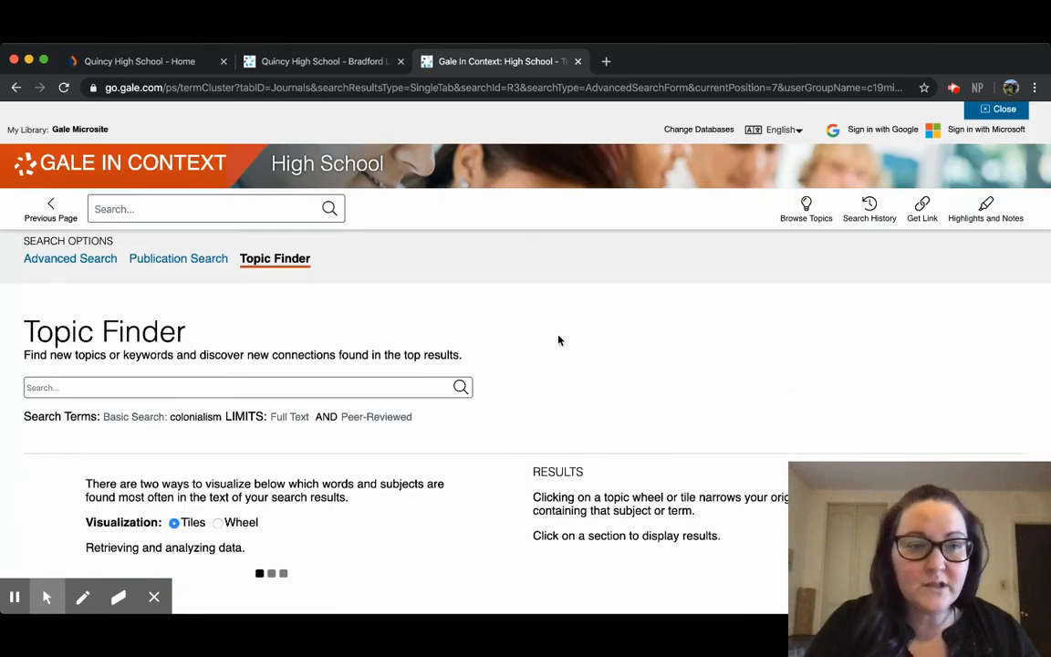
{"action": "left_click", "coordinate": [247, 387]}
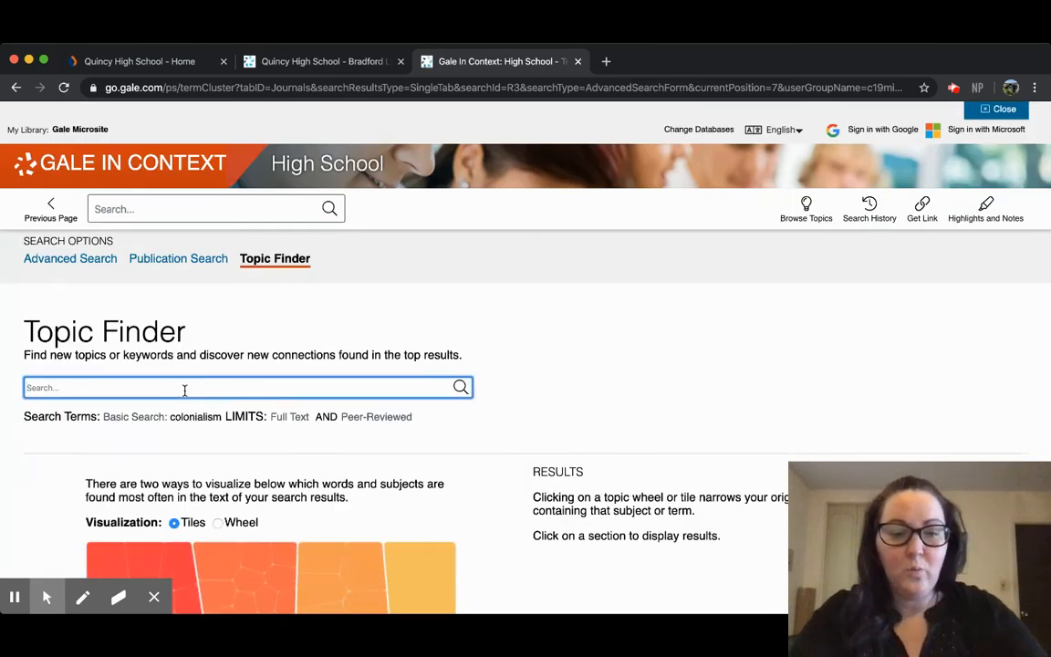
{"action": "type", "text": "colonialism"}
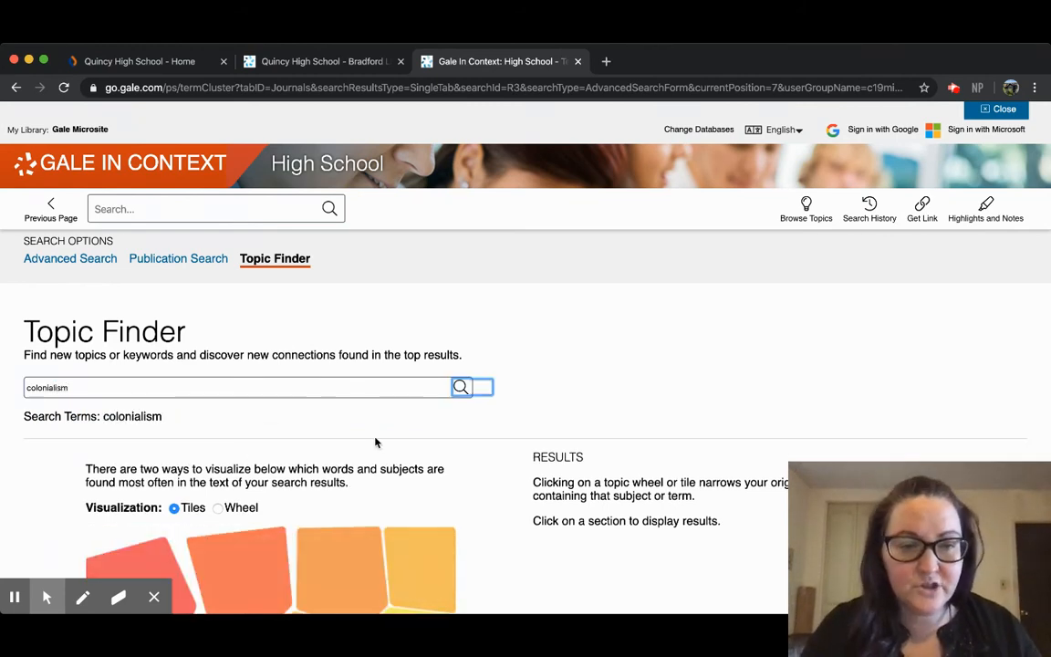
{"action": "scroll", "scroll_direction": "down", "scroll_amount": 3}
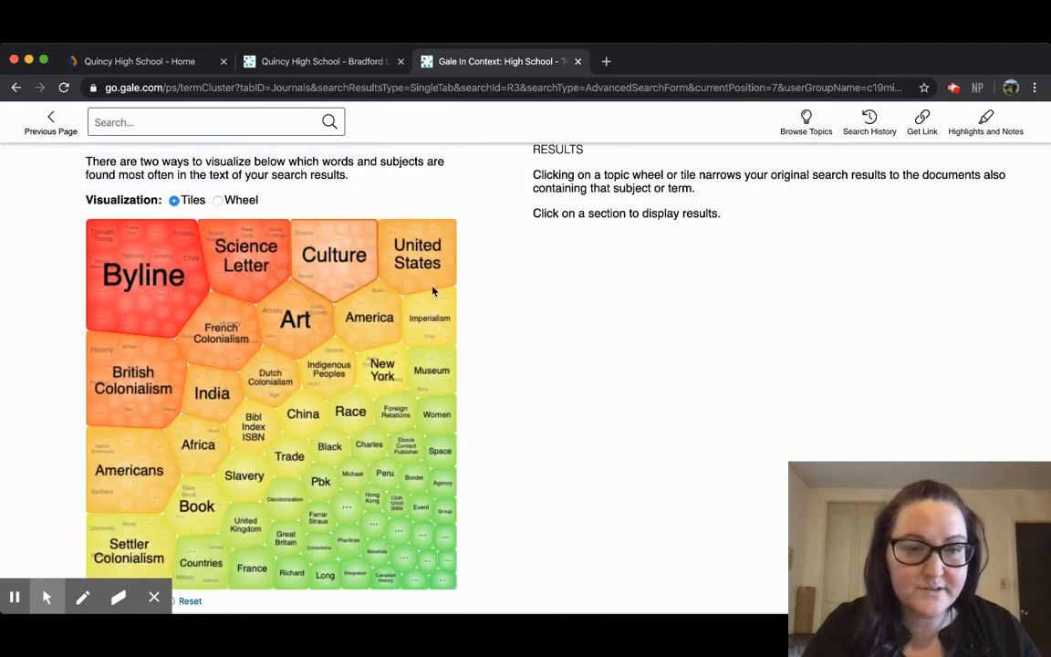
{"action": "mouse_move", "coordinate": [270, 376]}
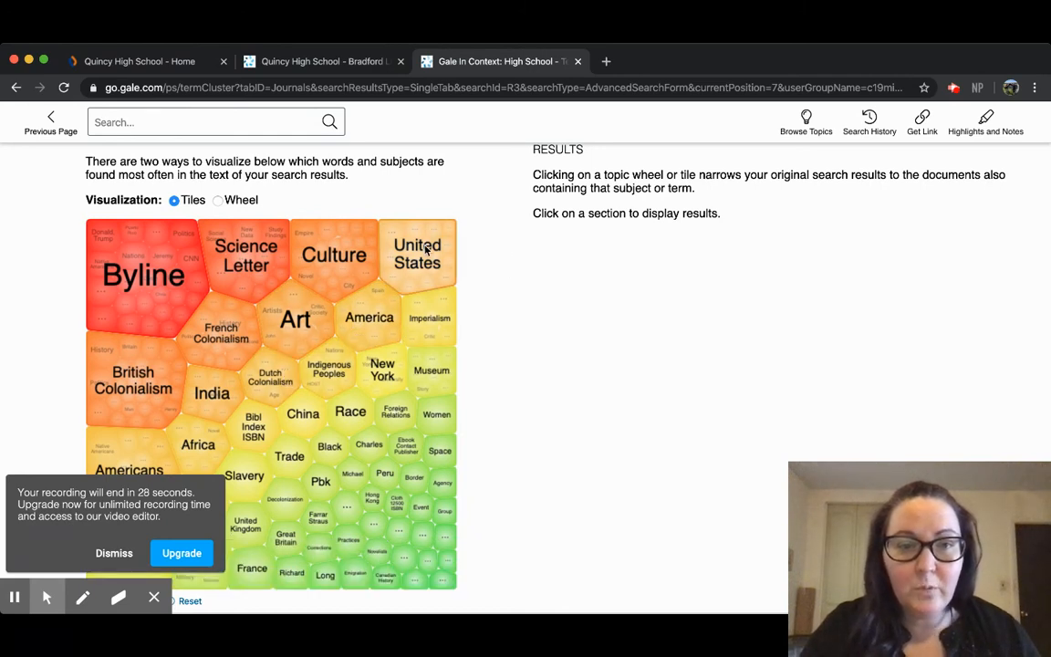
- Select the United States tile to list its 24 related colonialism articles
{"action": "left_click", "coordinate": [417, 254]}
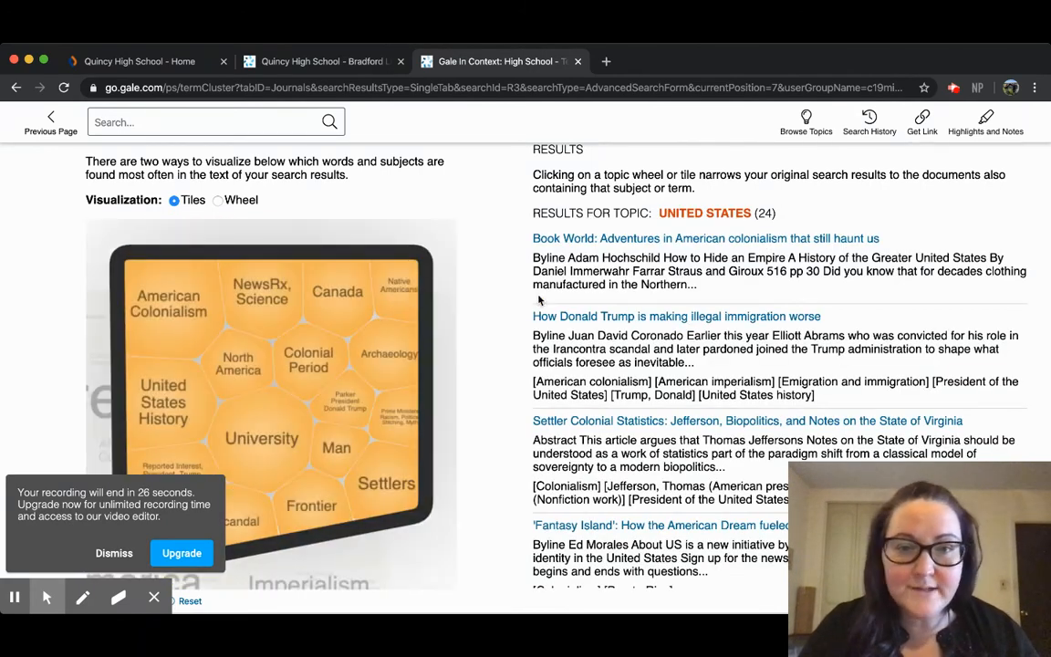